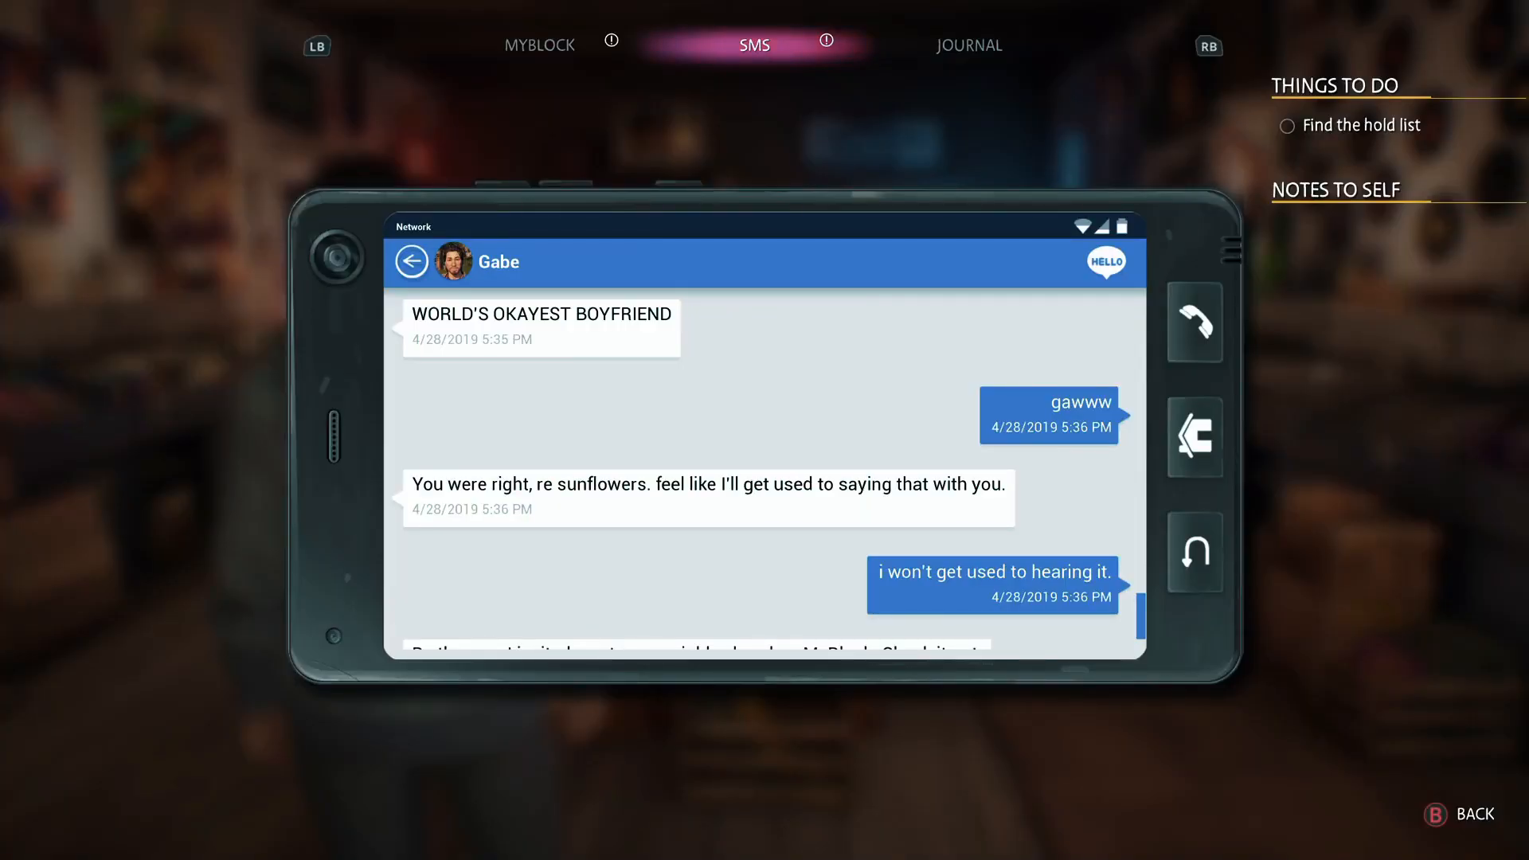
# - Scroll through the wtfast.com homepage sections, then switch to the 'How To Use WTFast' YouTube video
pyautogui.scroll(-3)
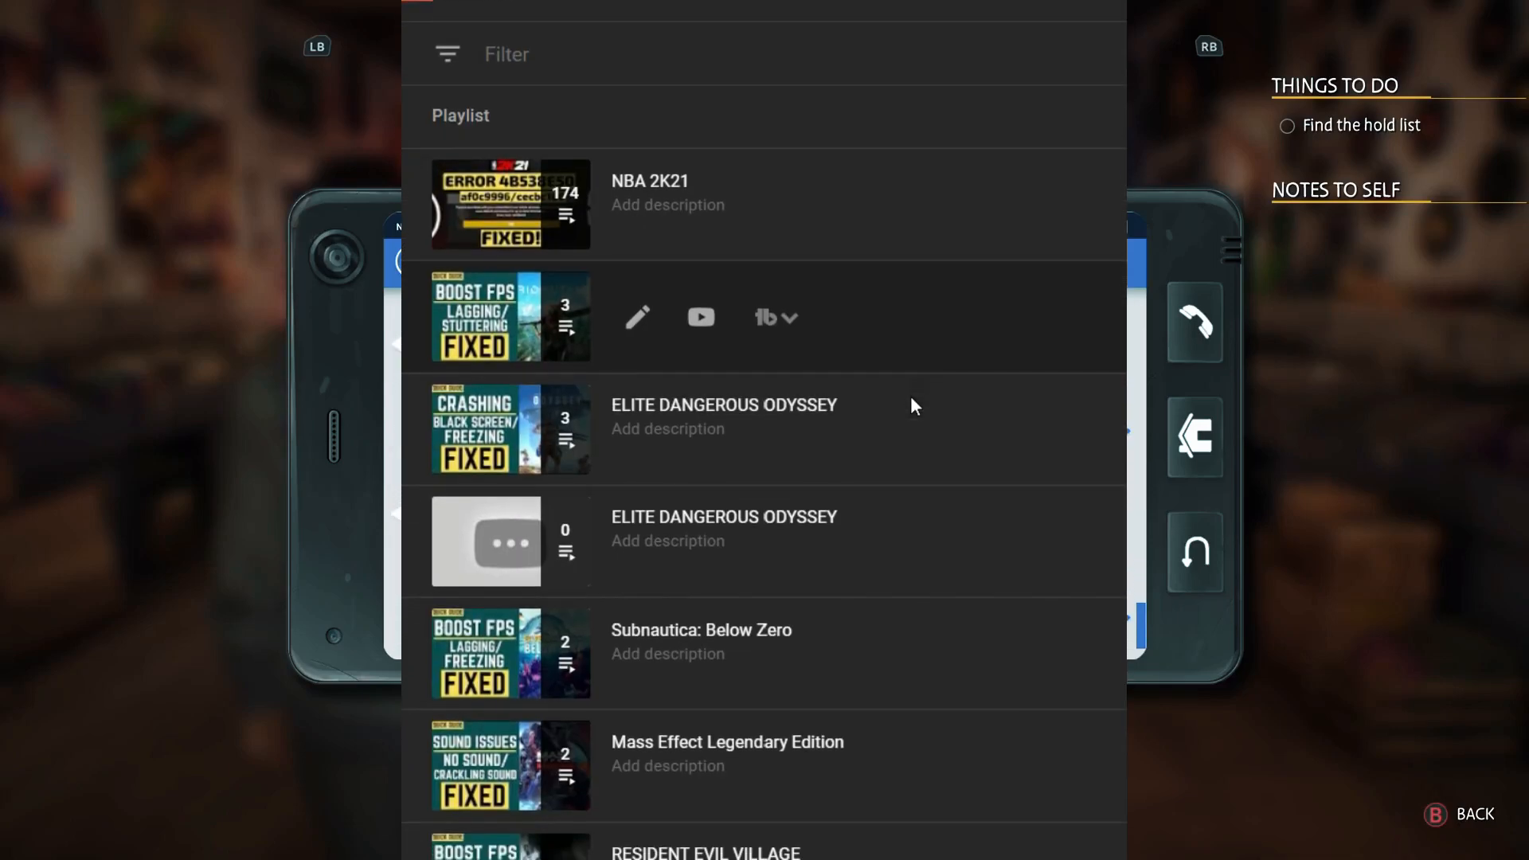
pyautogui.scroll(-3)
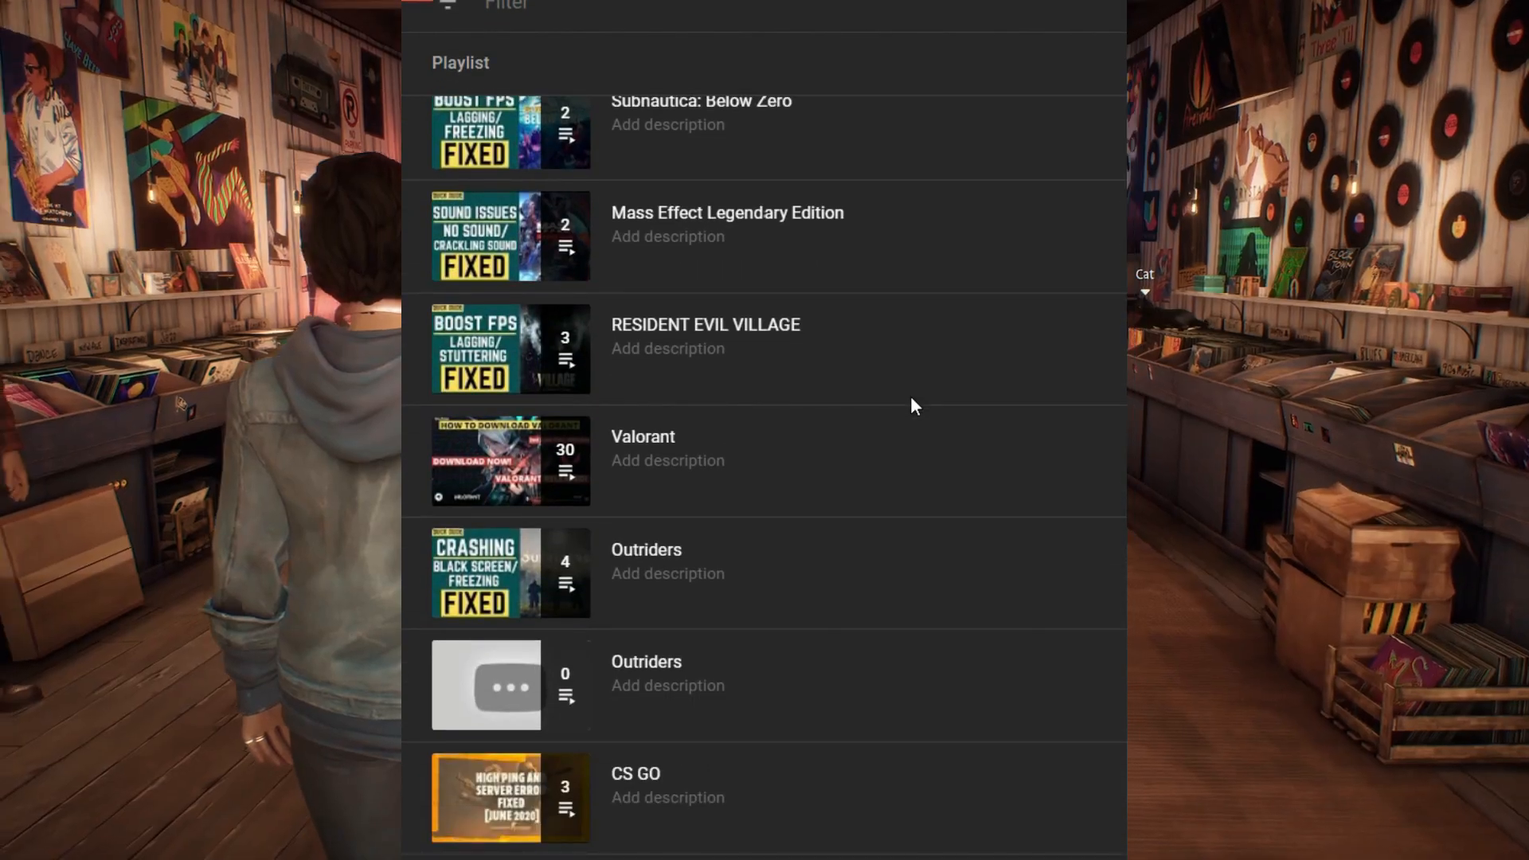
pyautogui.scroll(-3)
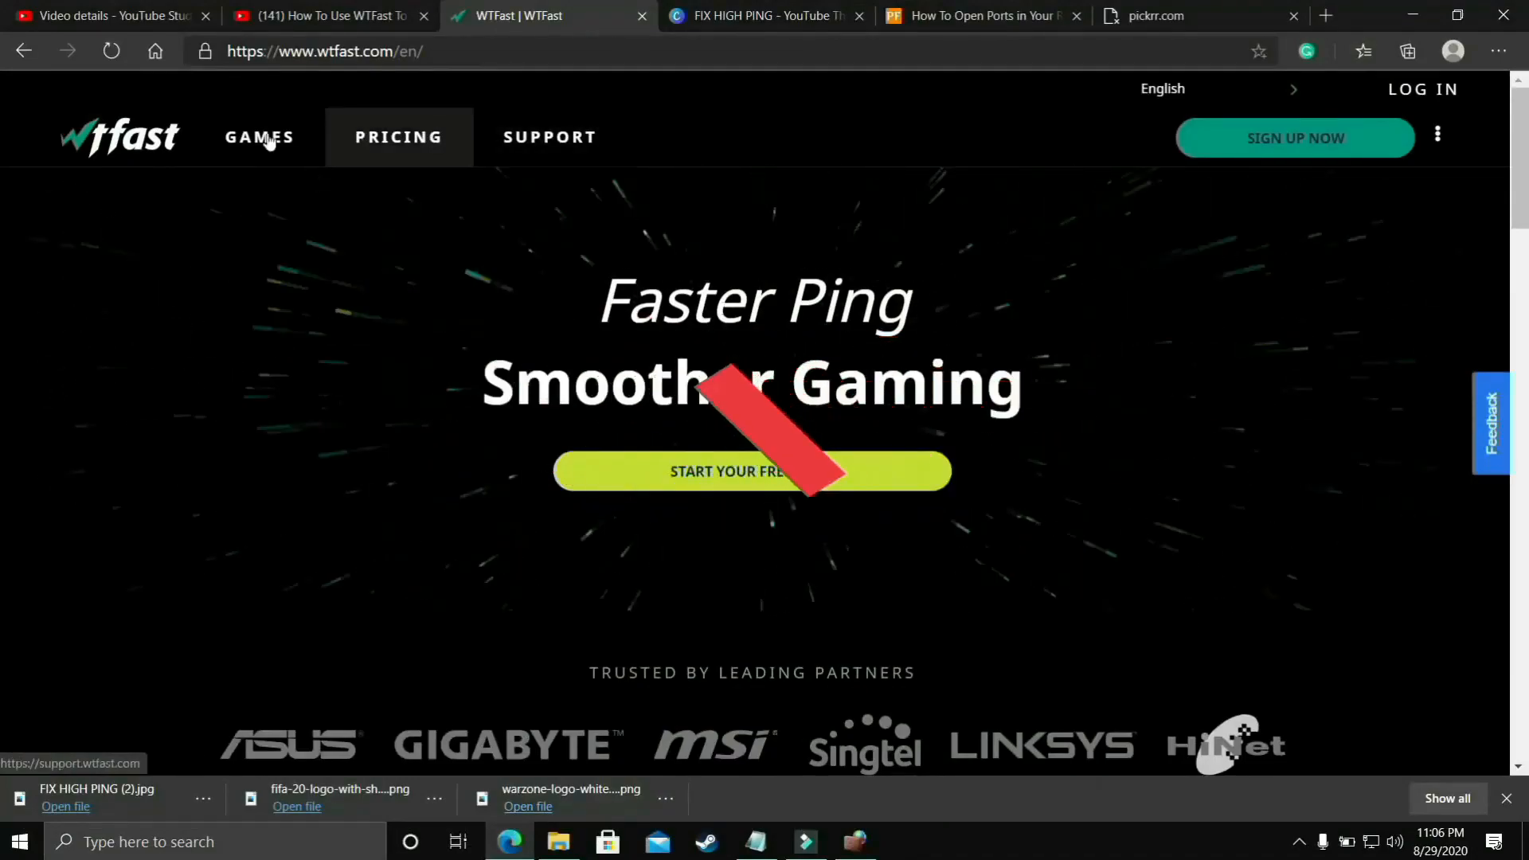
pyautogui.scroll(-3)
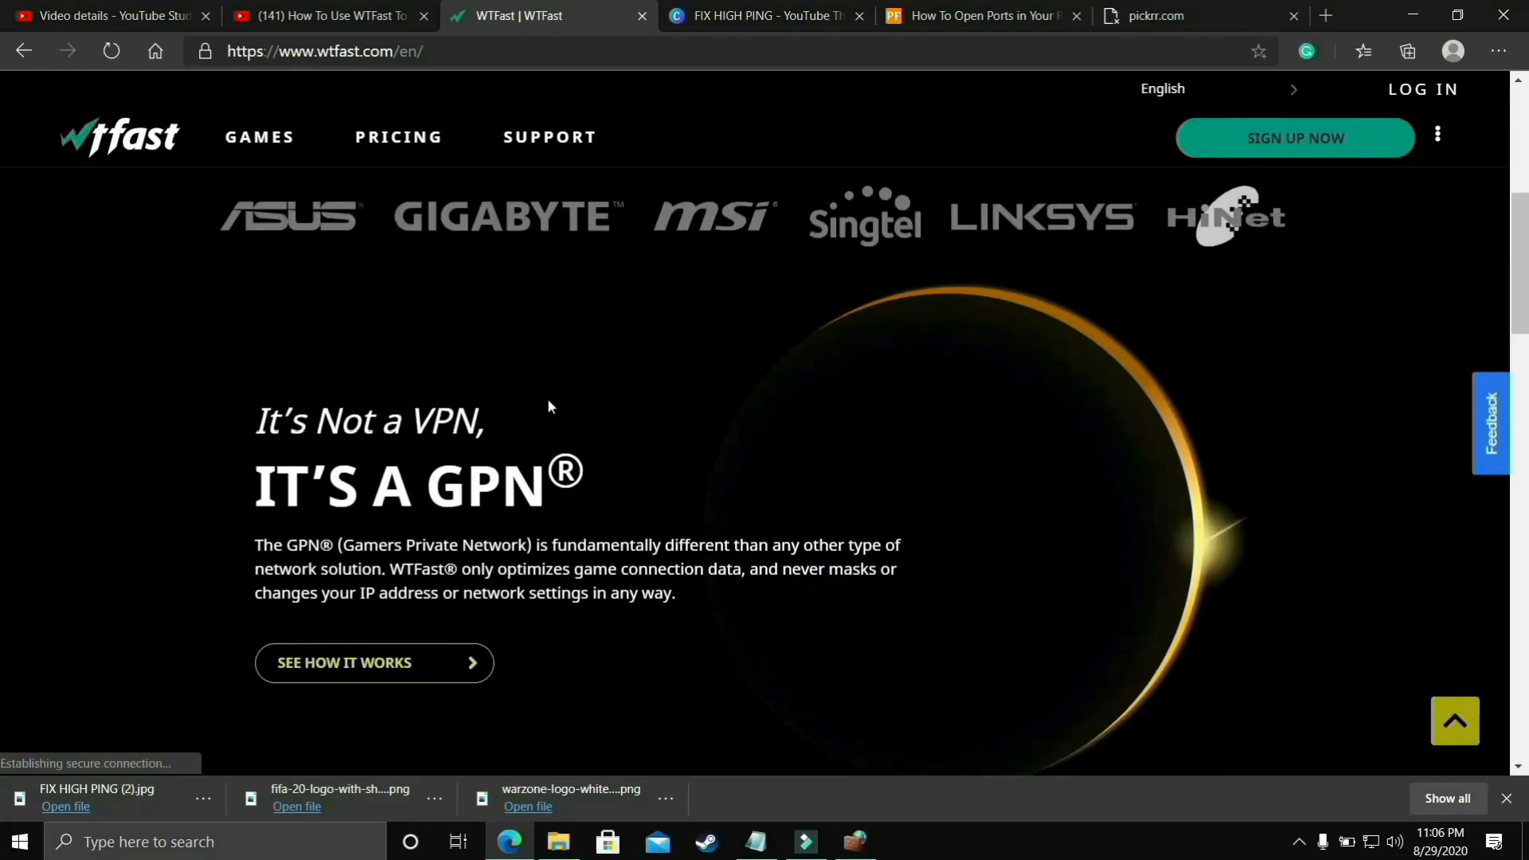
pyautogui.scroll(-3)
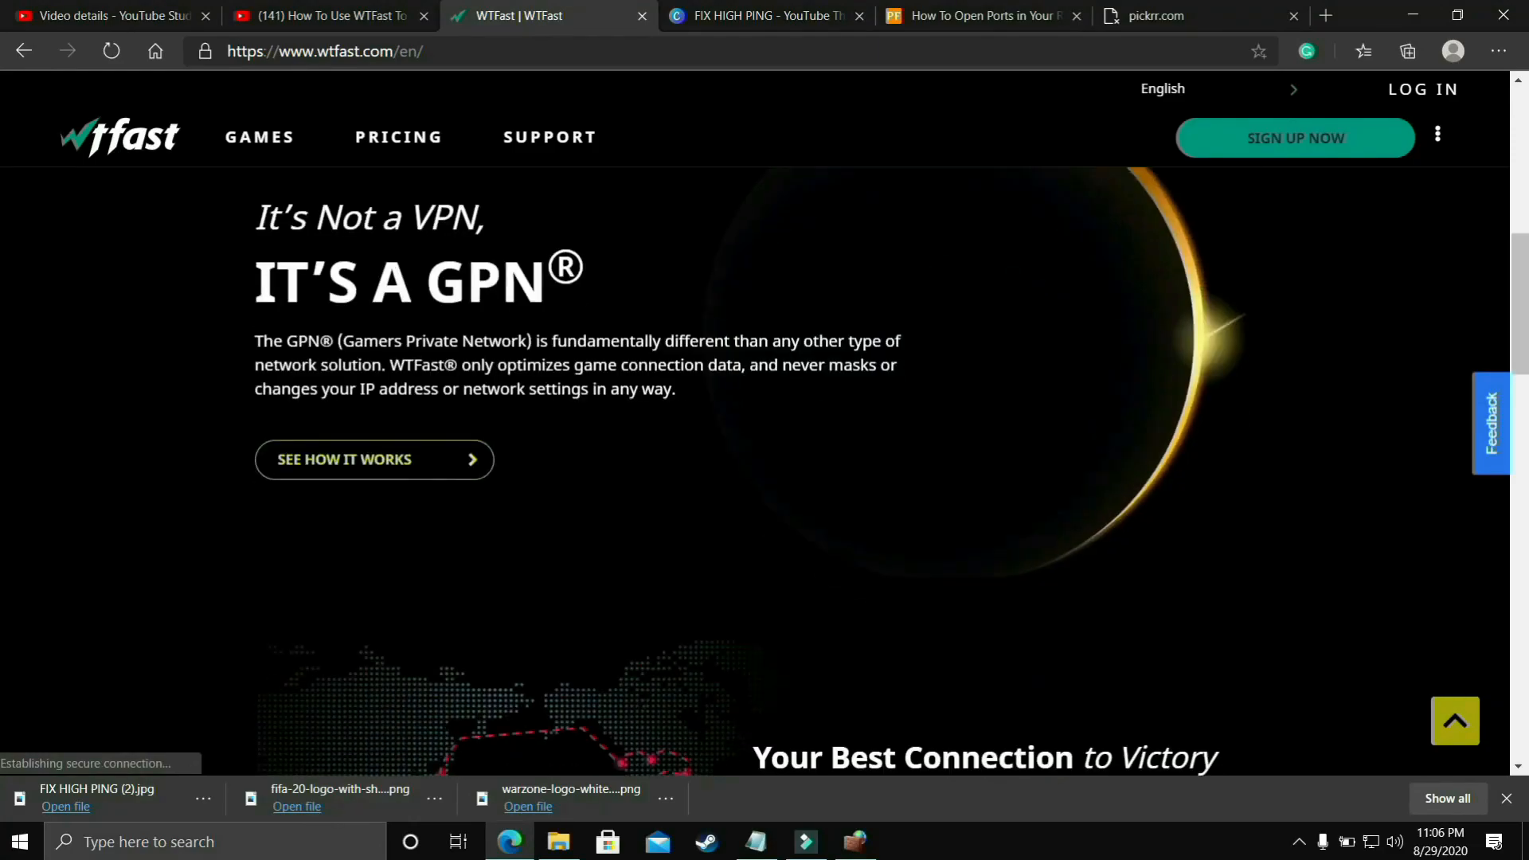
pyautogui.scroll(-3)
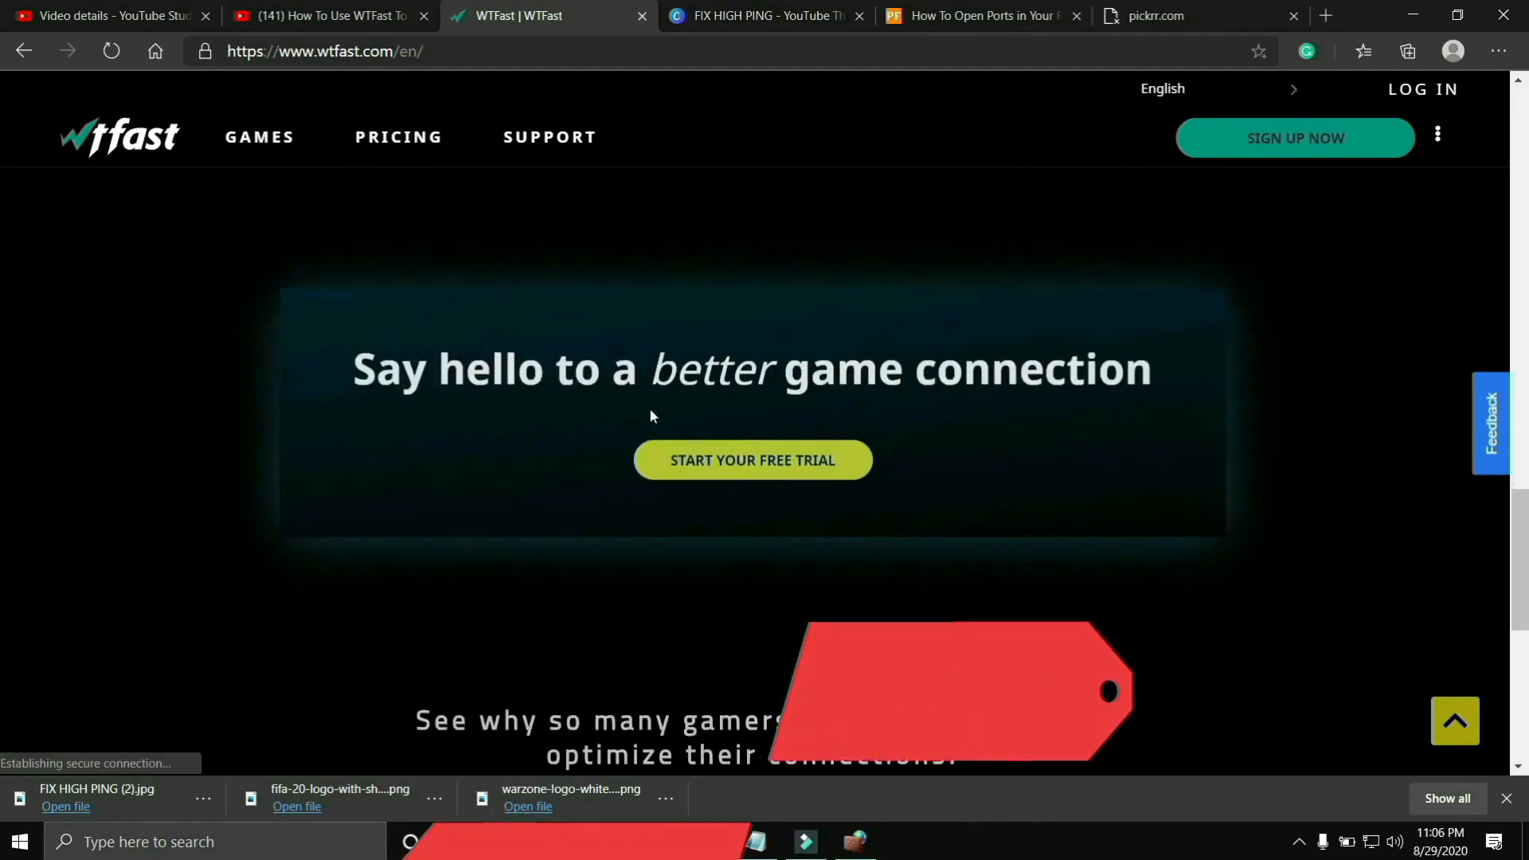
pyautogui.click(326, 16)
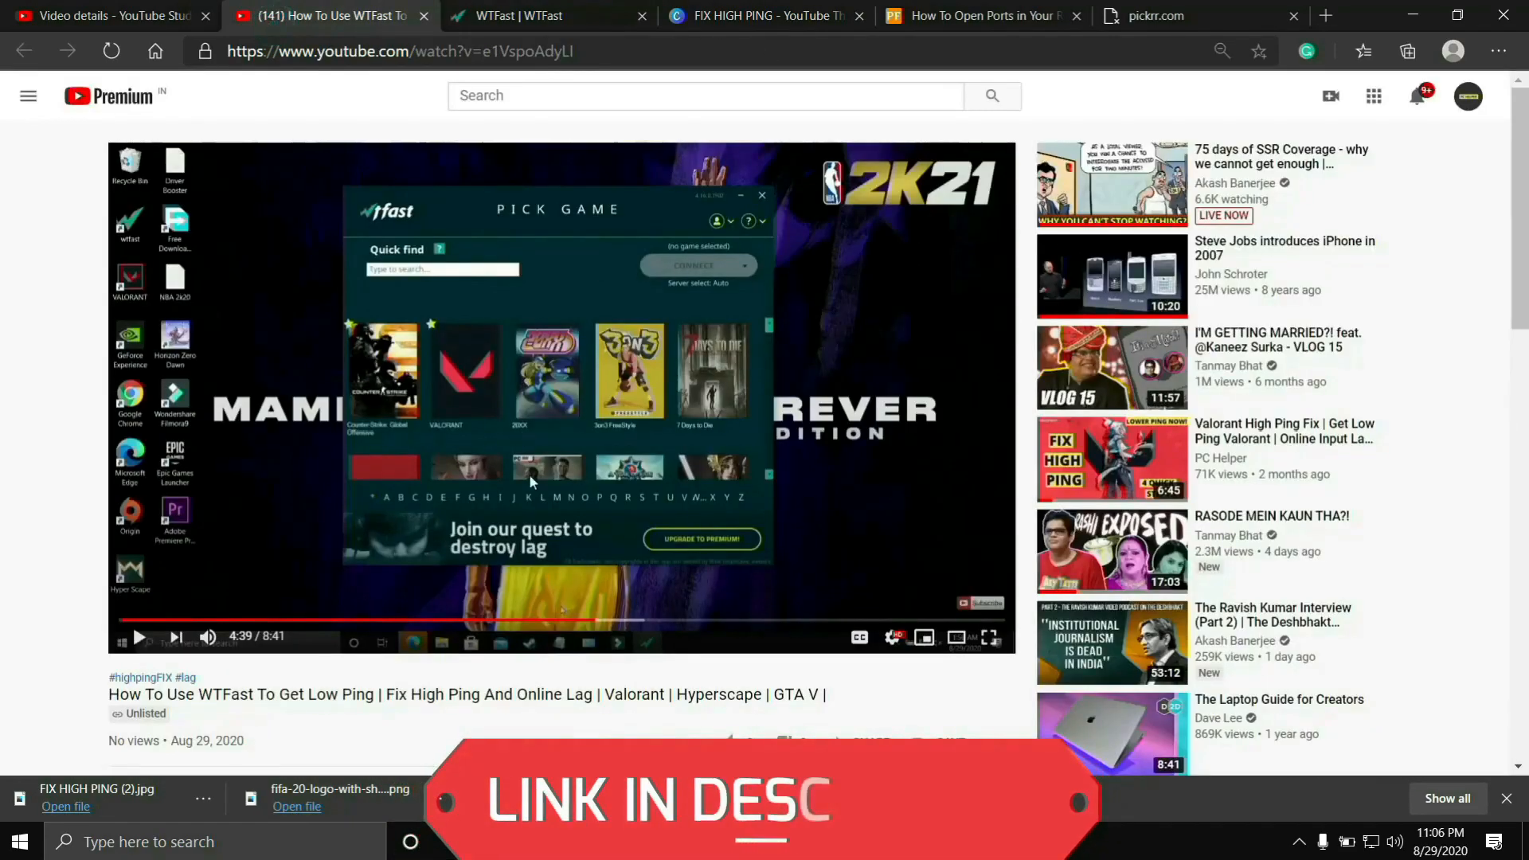
pyautogui.moveTo(585, 622)
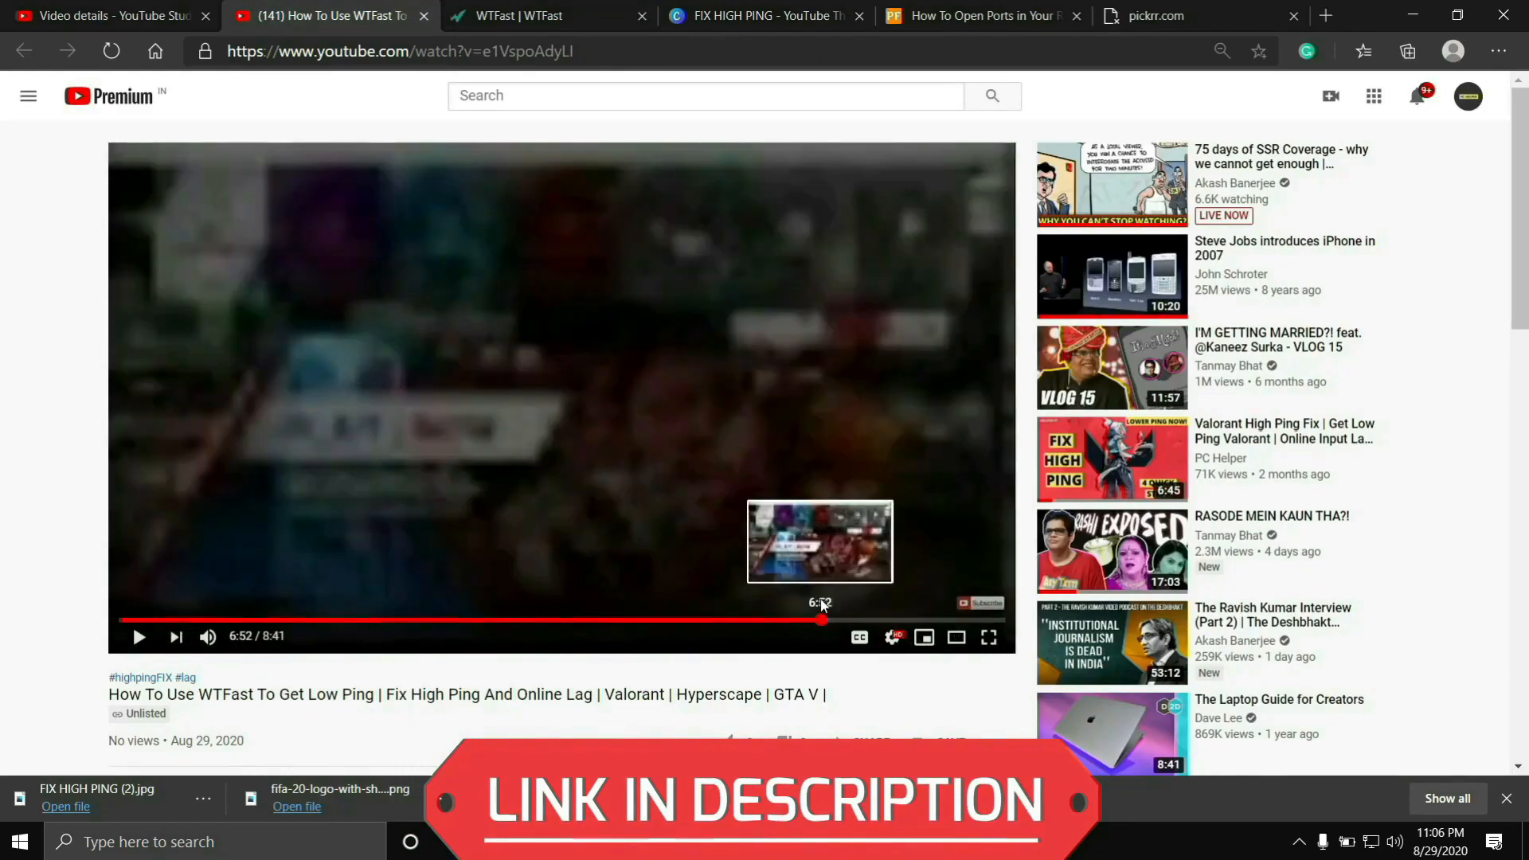
# - Skip the WTFast tutorial ahead to around 6:52
pyautogui.click(619, 620)
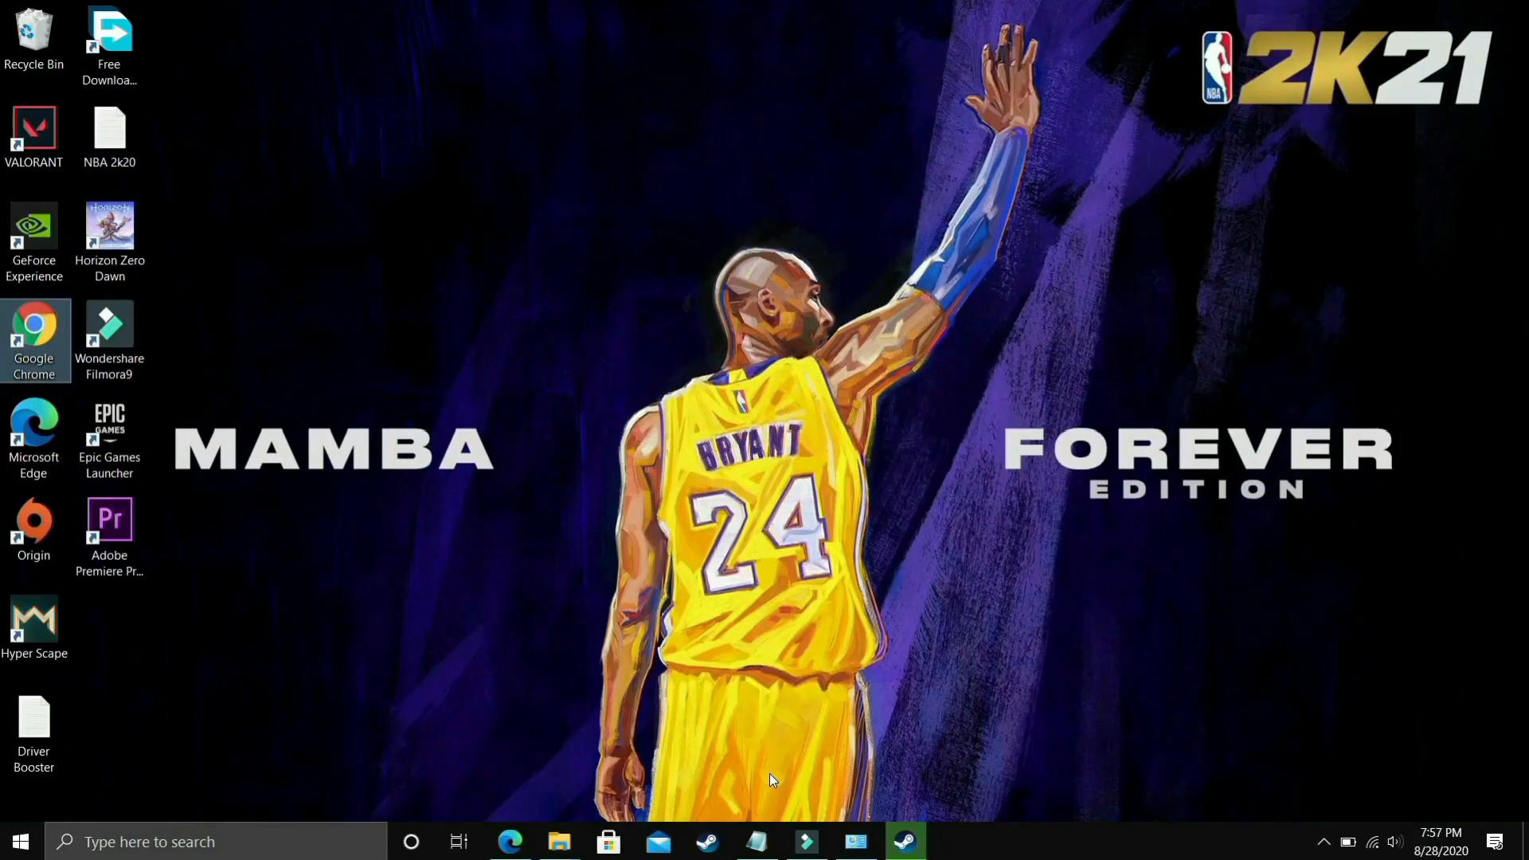
pyautogui.moveTo(559, 840)
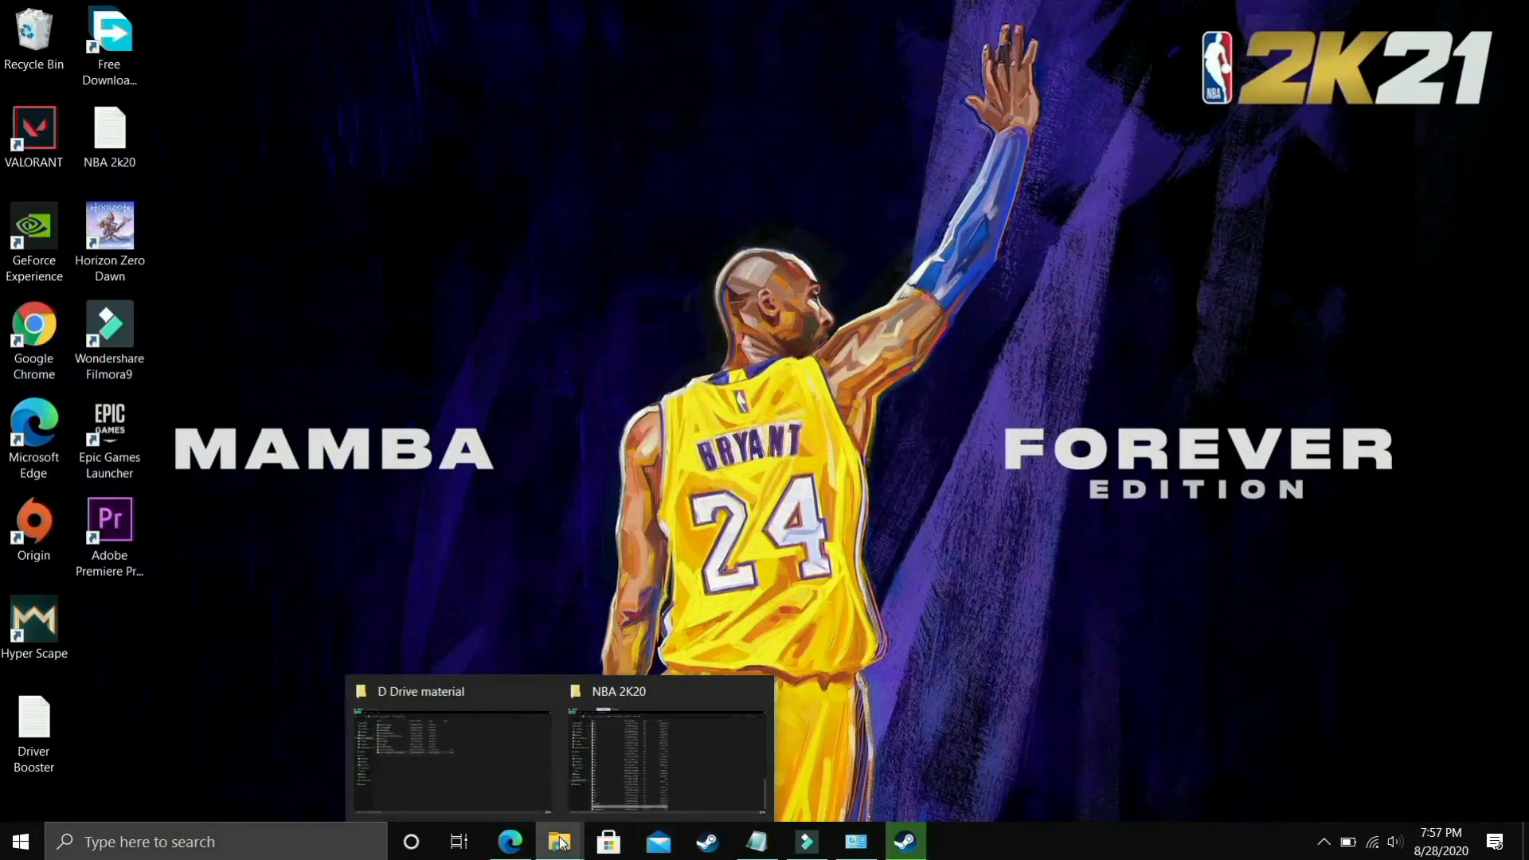
# - From the D Drive material window, view This PC's properties: Windows 10 Home, Ryzen 5, 8 GB RAM
pyautogui.click(450, 746)
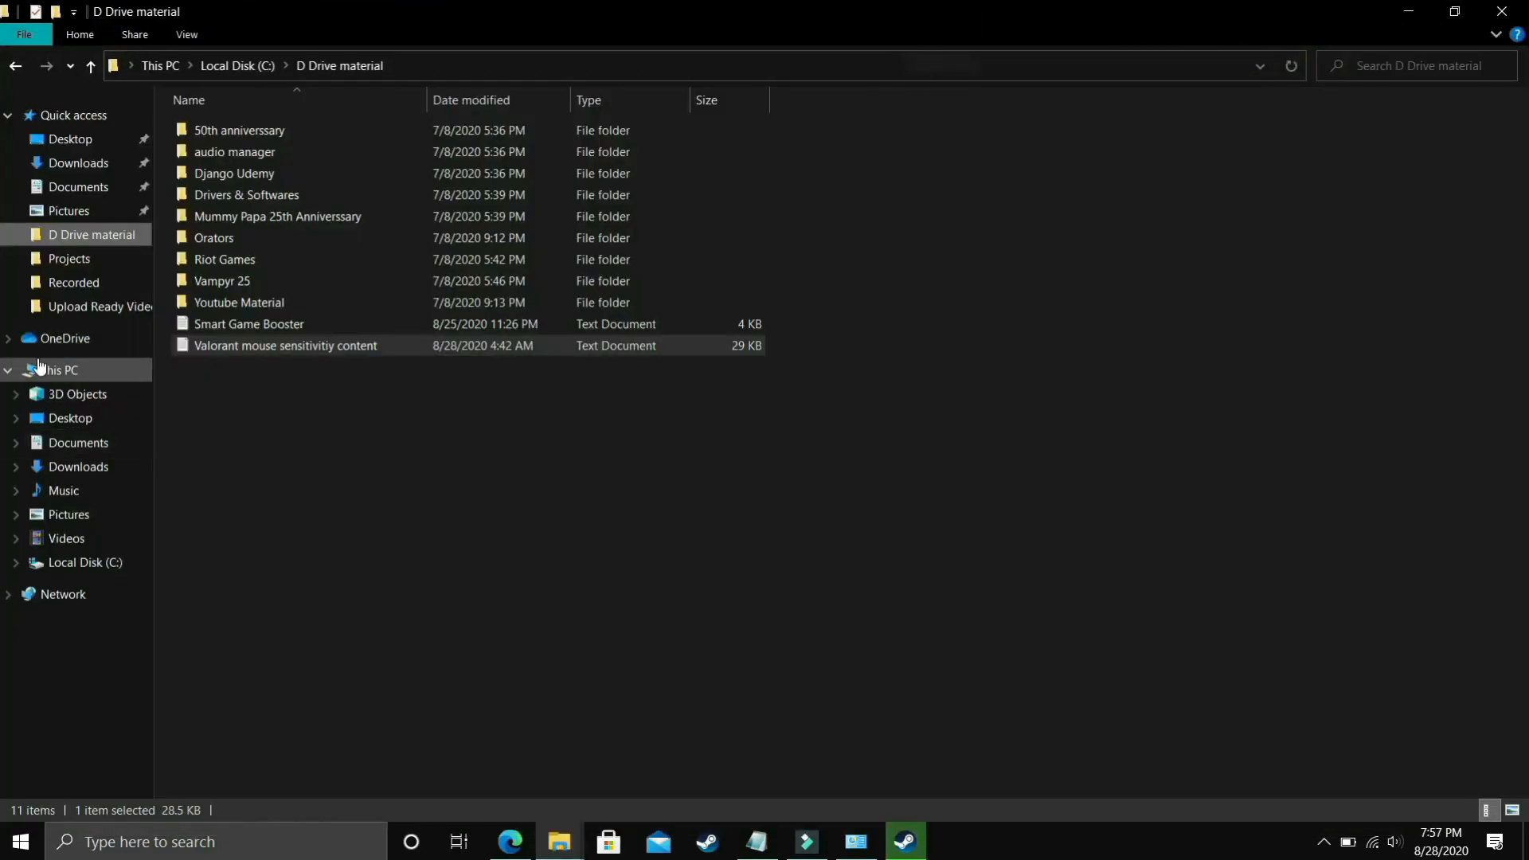
pyautogui.rightClick(55, 369)
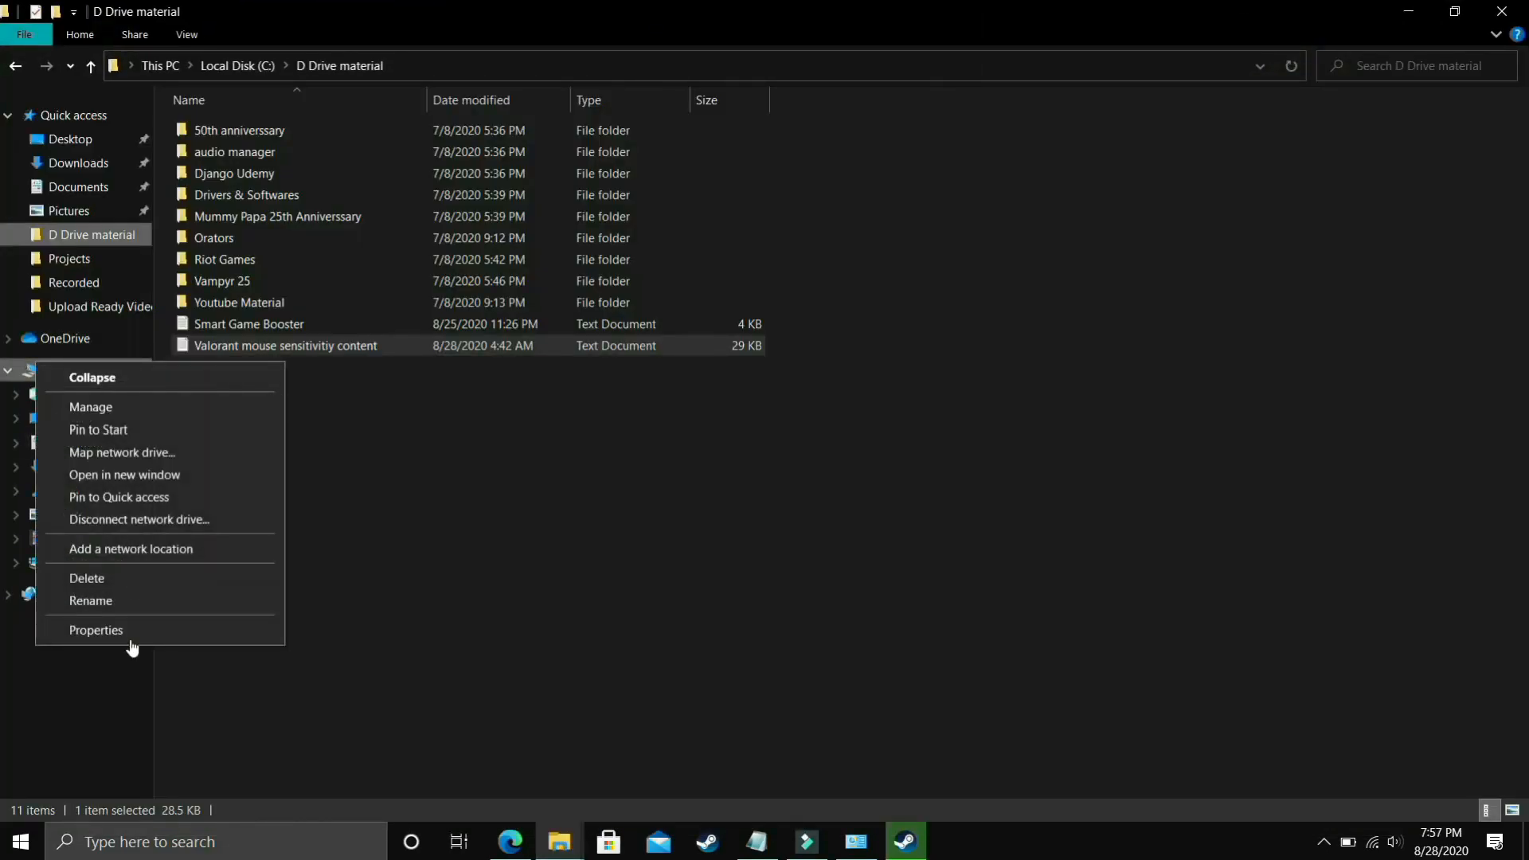
pyautogui.click(95, 630)
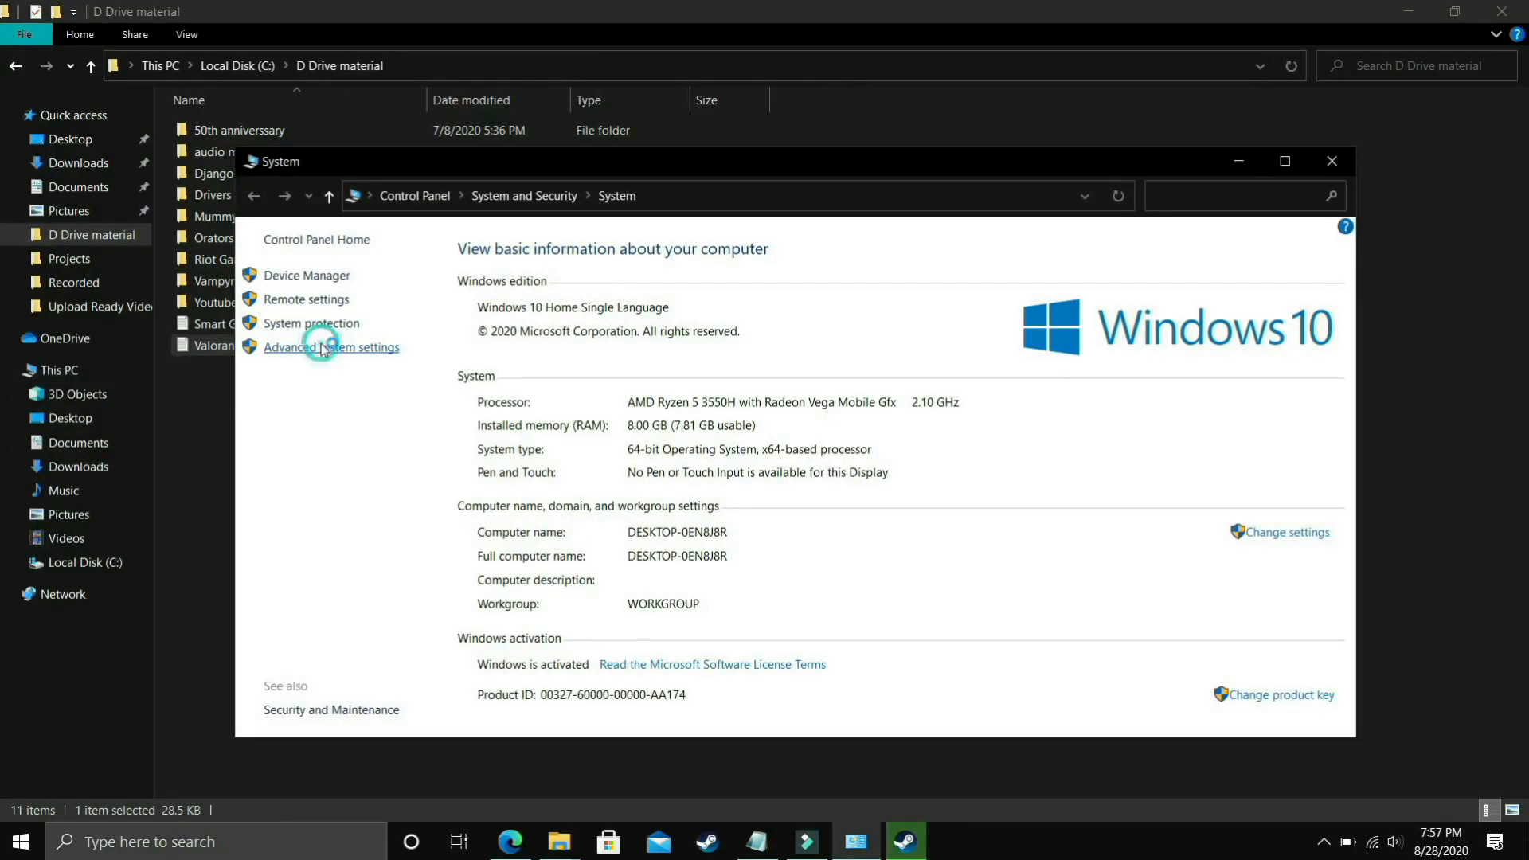
# - Open Virtual Memory settings via Advanced system settings and Performance Options' Advanced tab
pyautogui.click(331, 348)
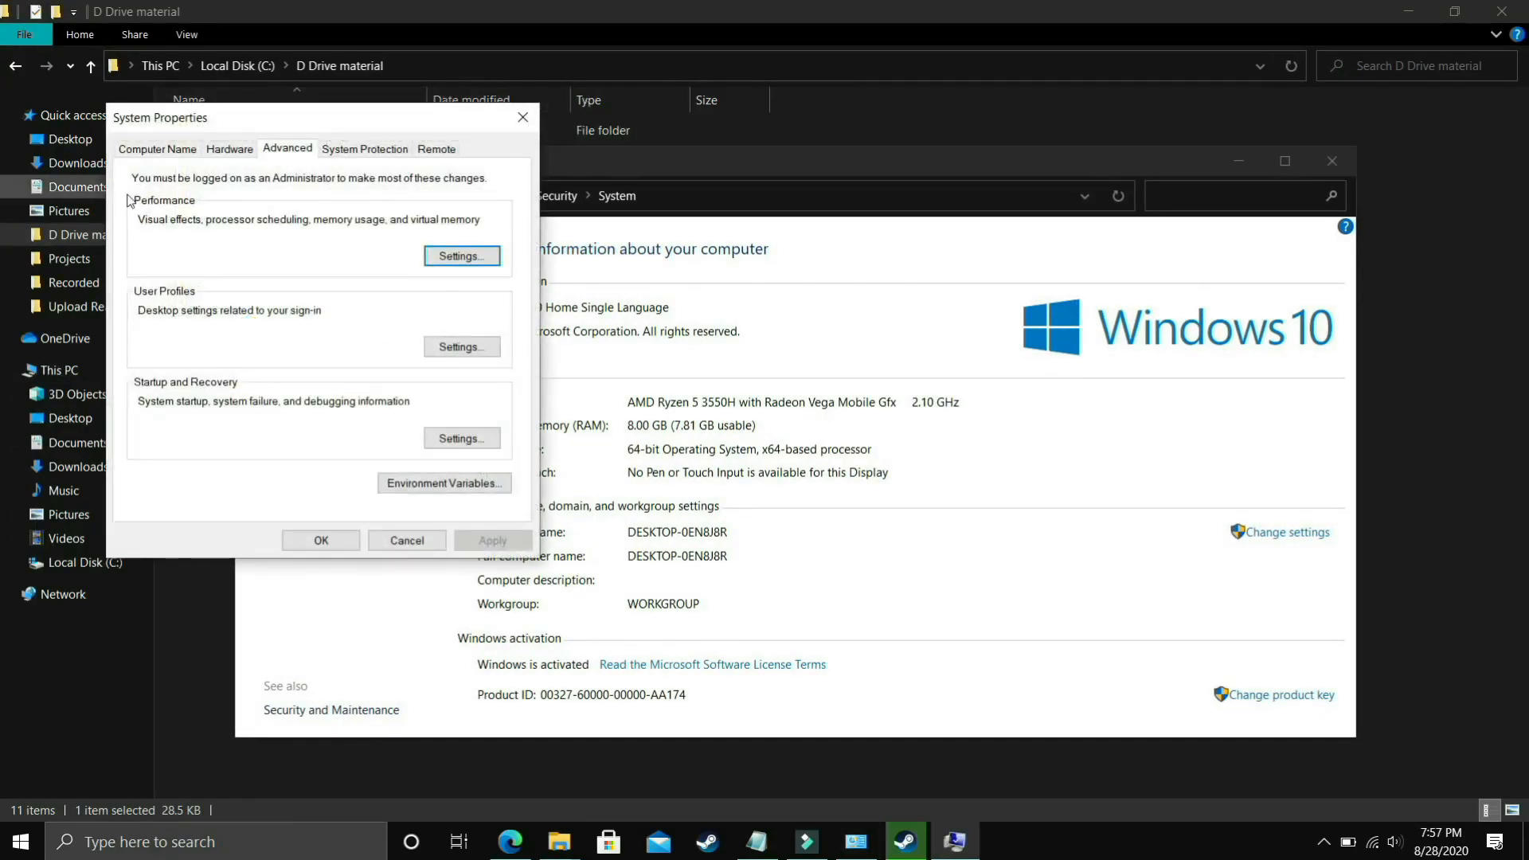
pyautogui.click(461, 255)
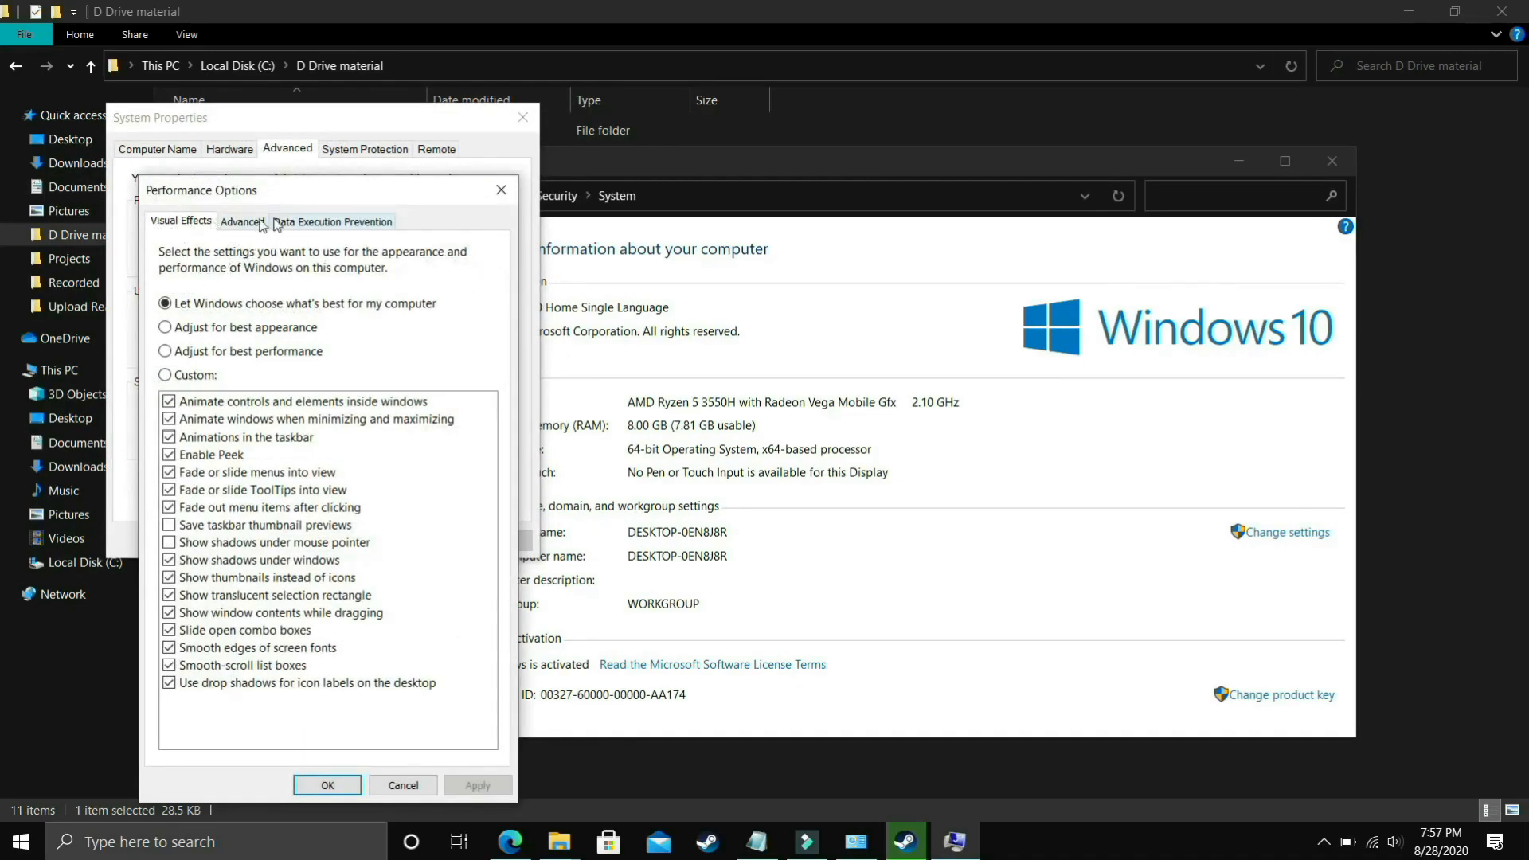
pyautogui.click(242, 222)
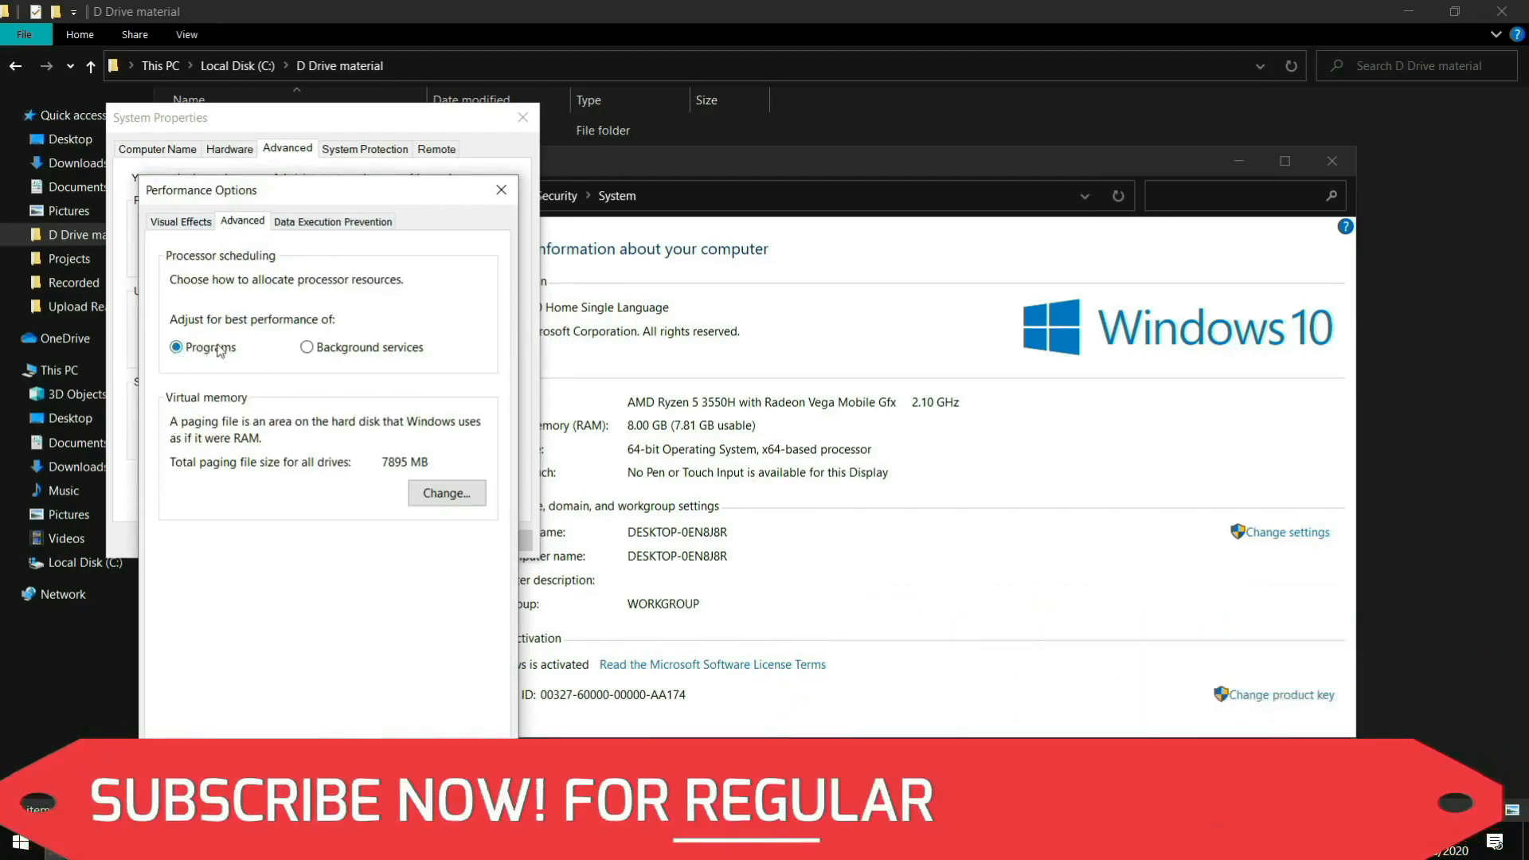
pyautogui.click(446, 493)
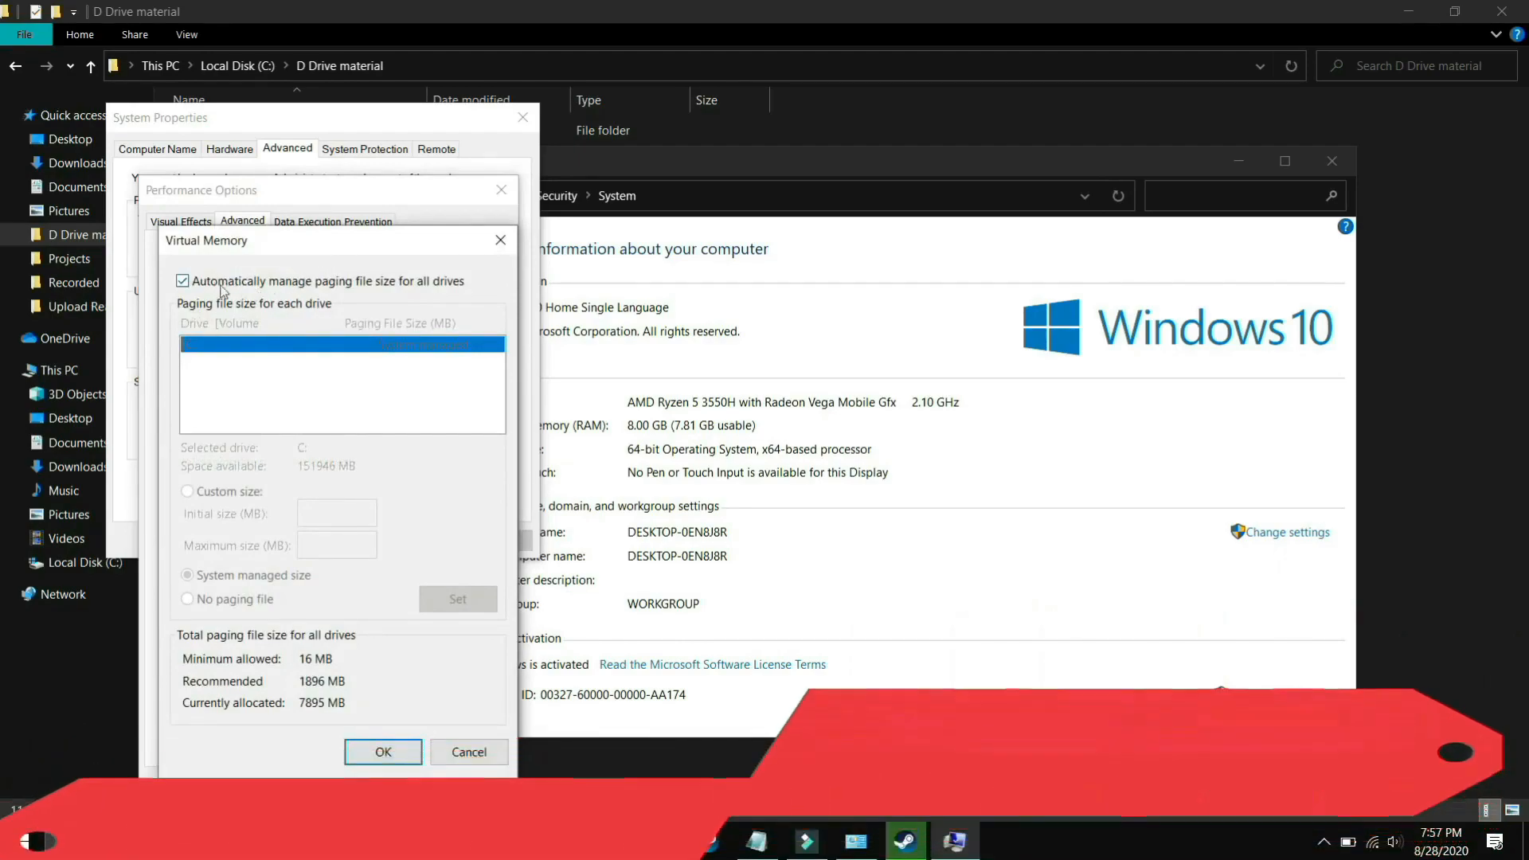
# - Turn off automatic paging, choose Custom size for C:, and enter the recommended 1896 MB initial size
pyautogui.click(181, 282)
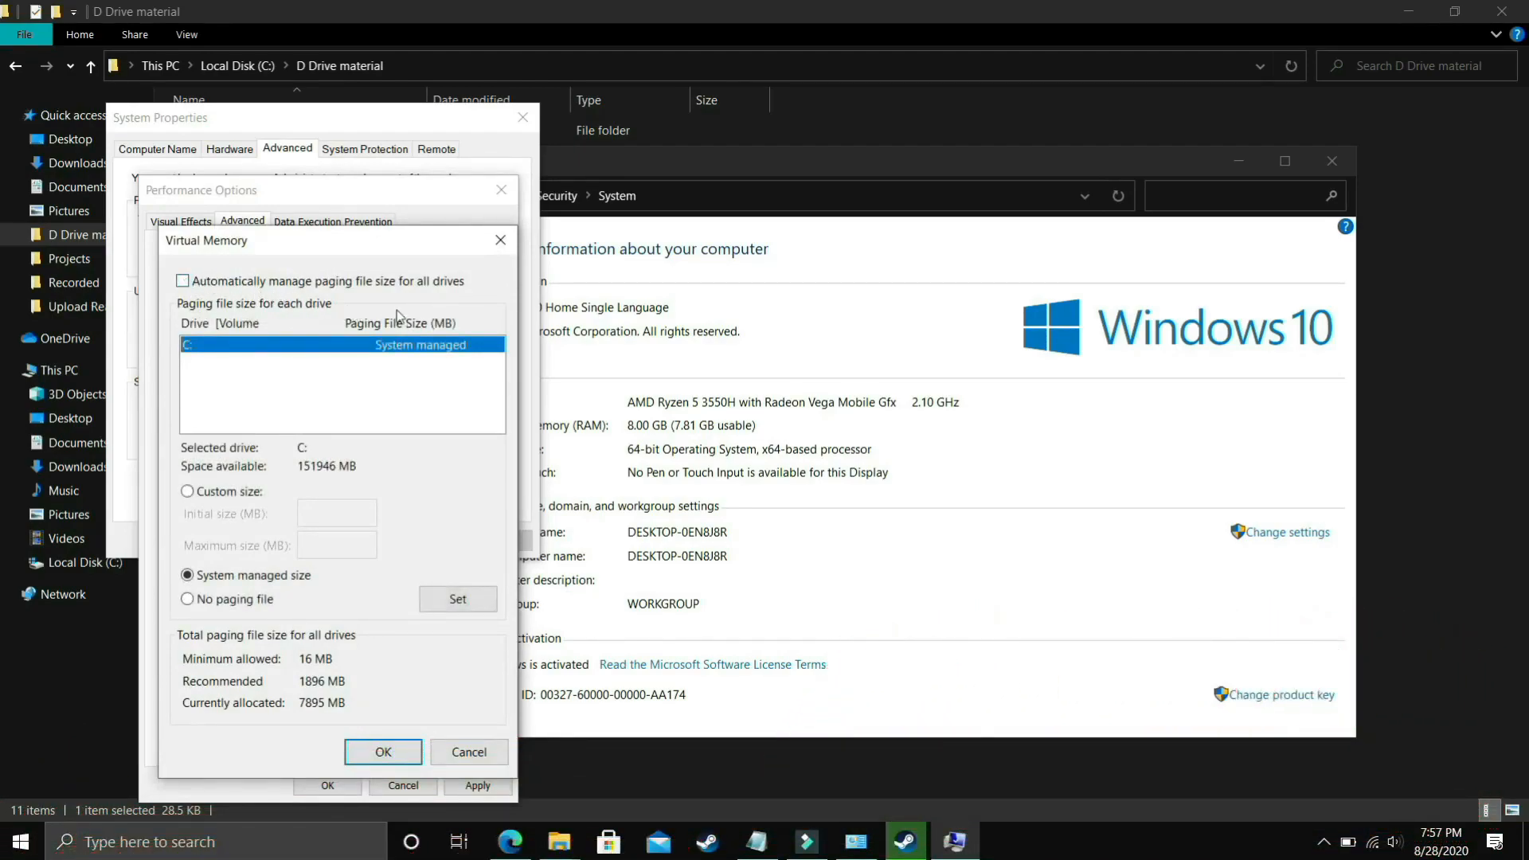
pyautogui.moveTo(277, 326)
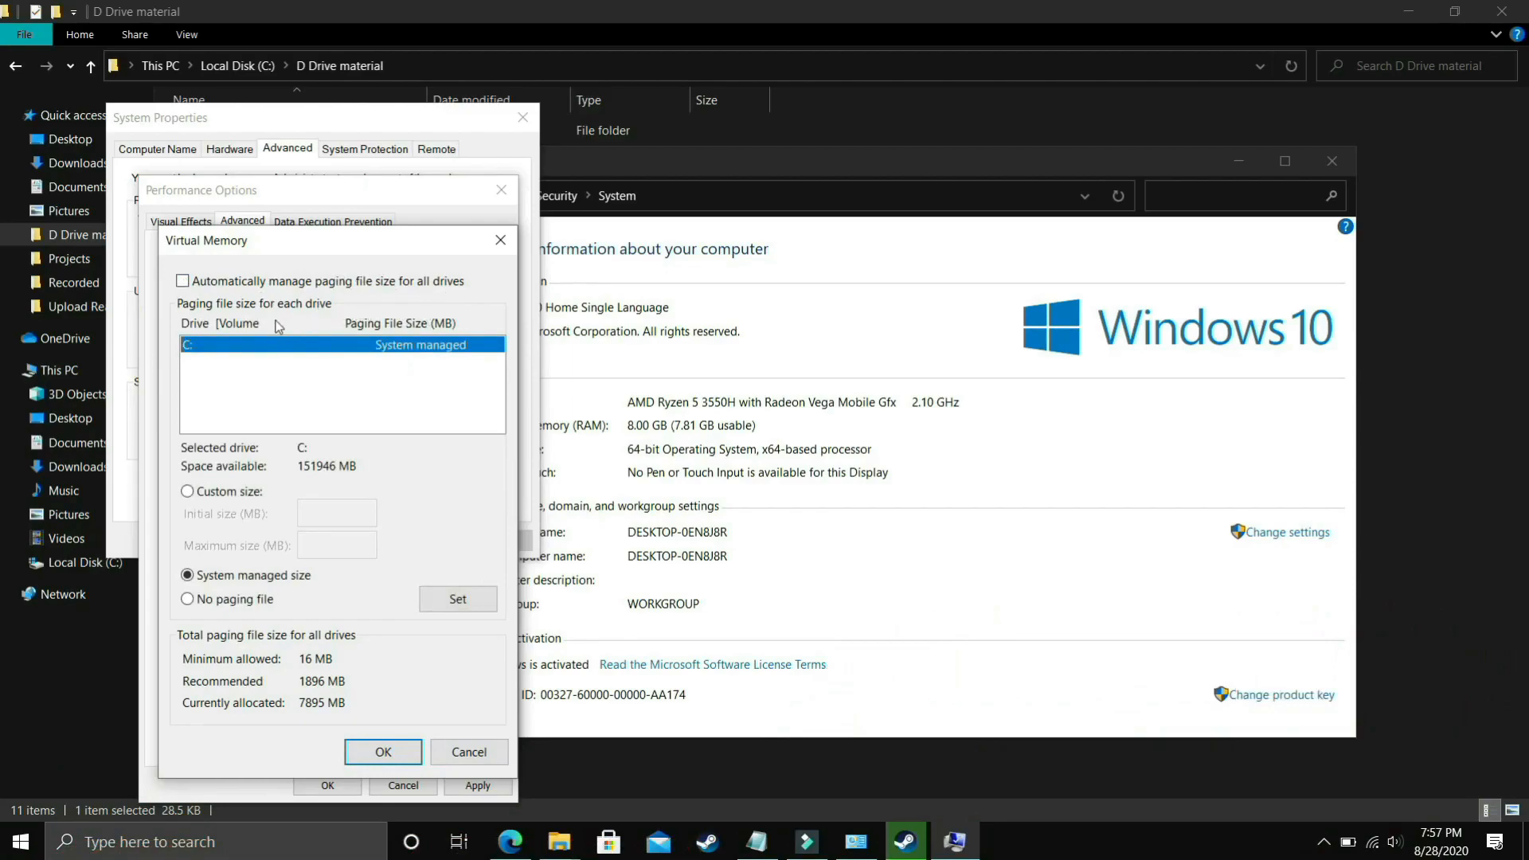
pyautogui.moveTo(229, 378)
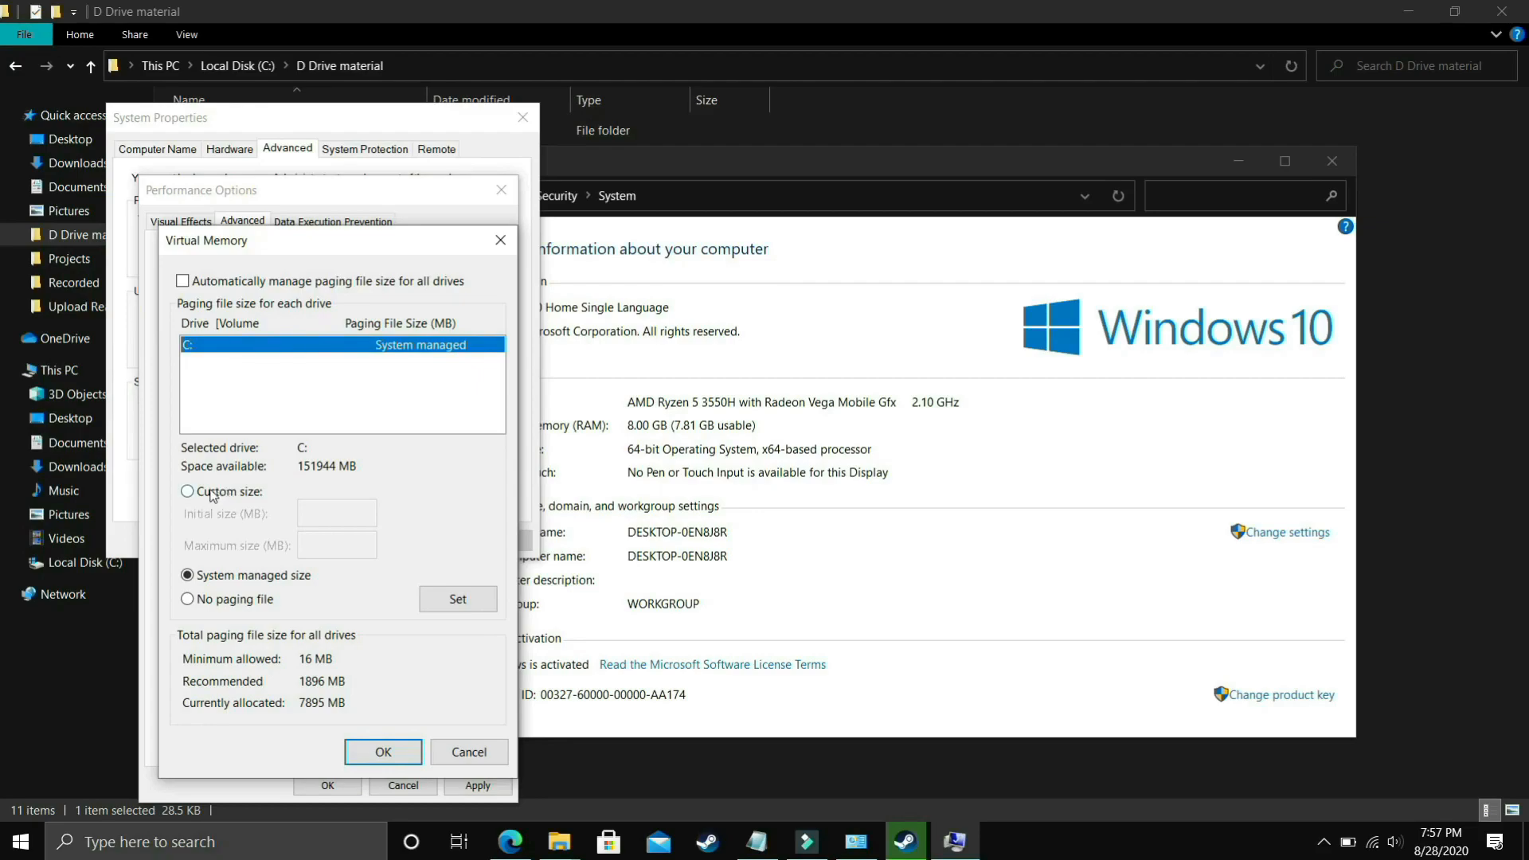
pyautogui.click(187, 492)
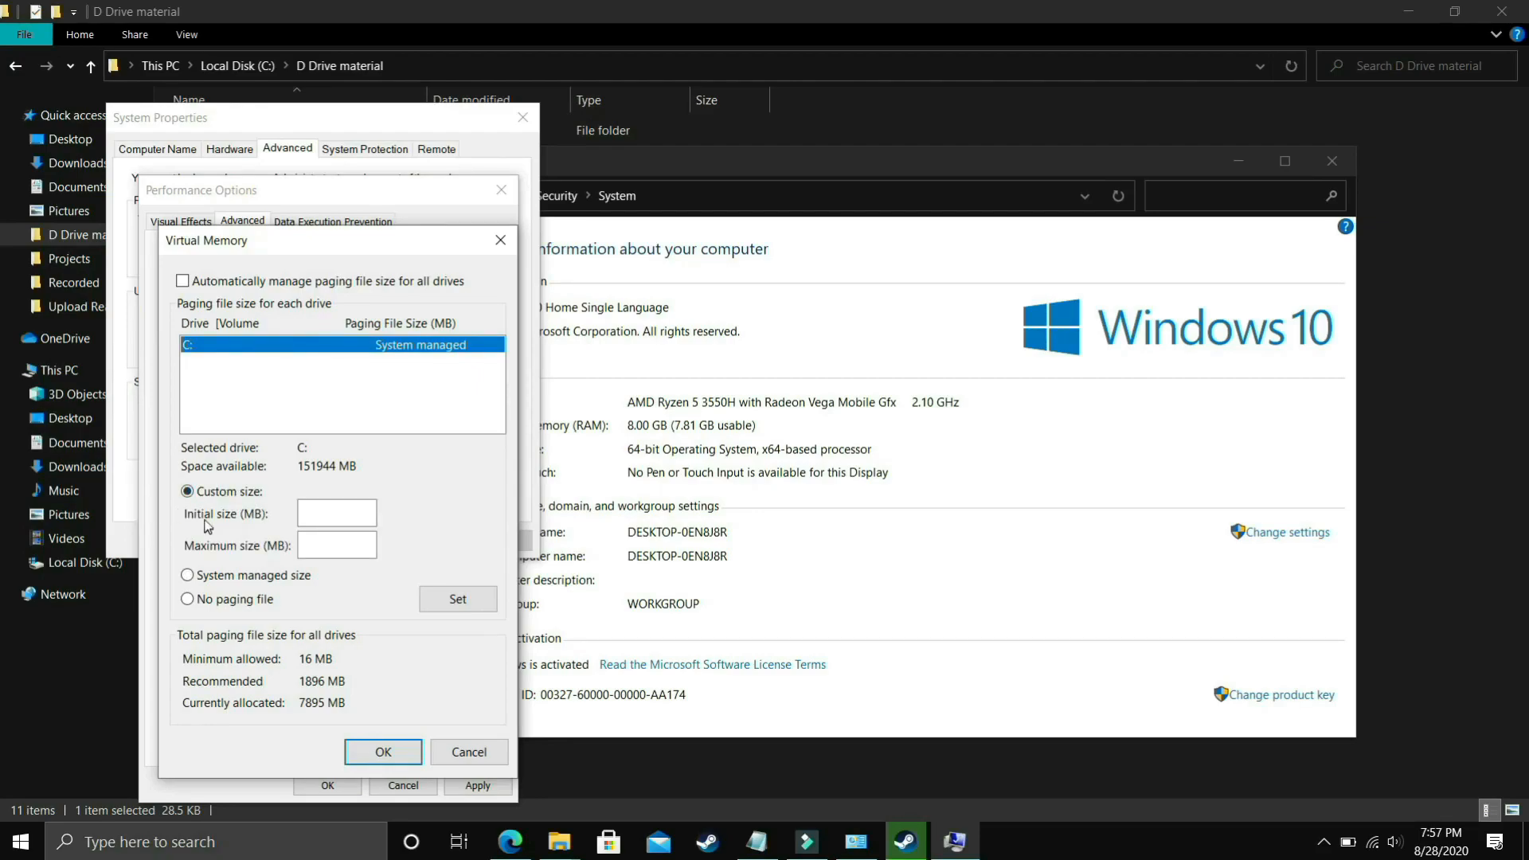
pyautogui.moveTo(192, 529)
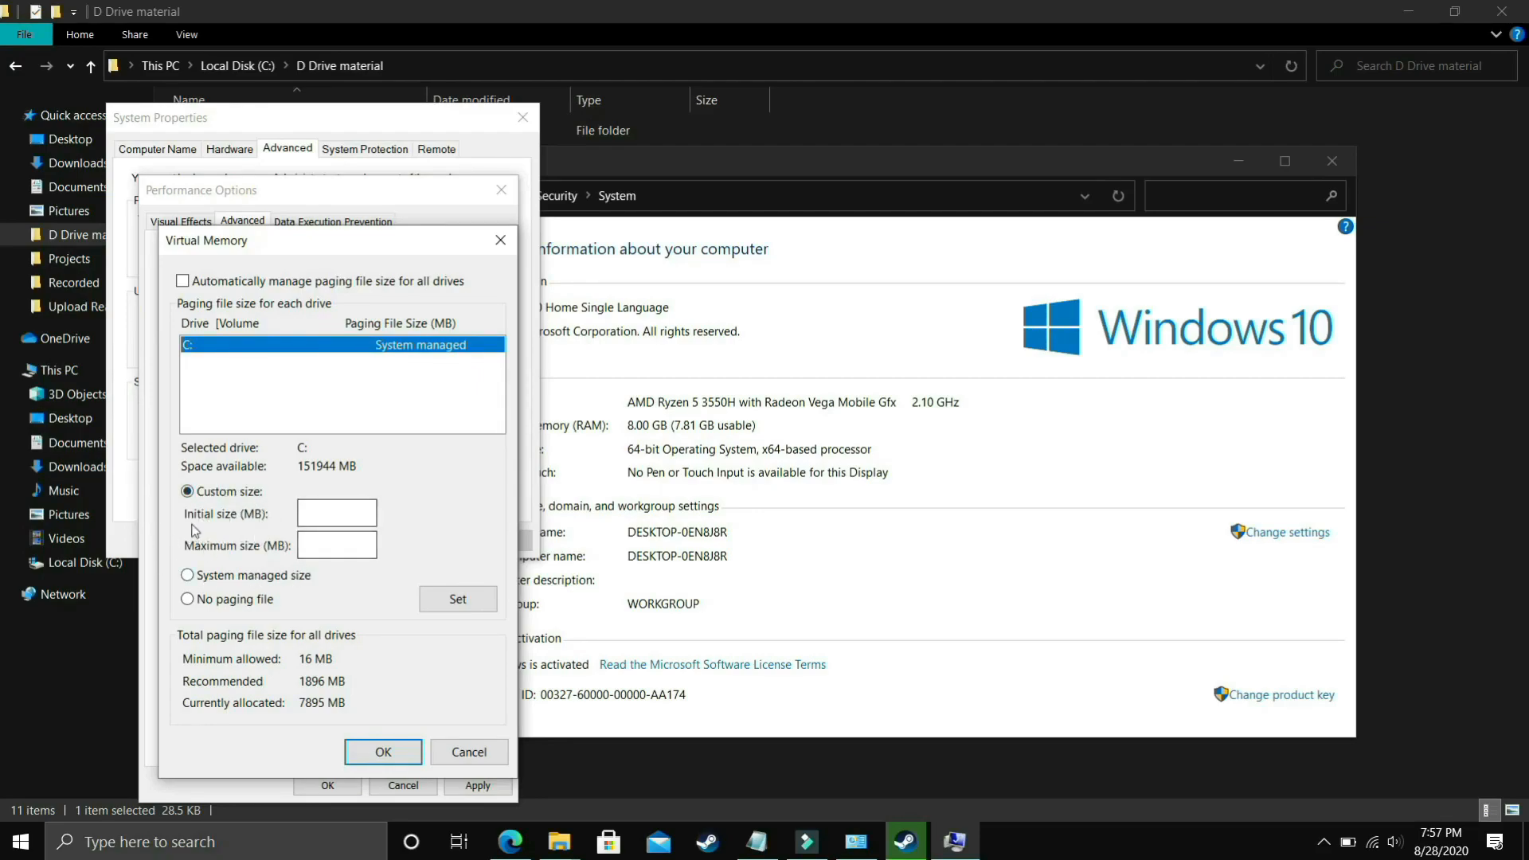
pyautogui.moveTo(277, 690)
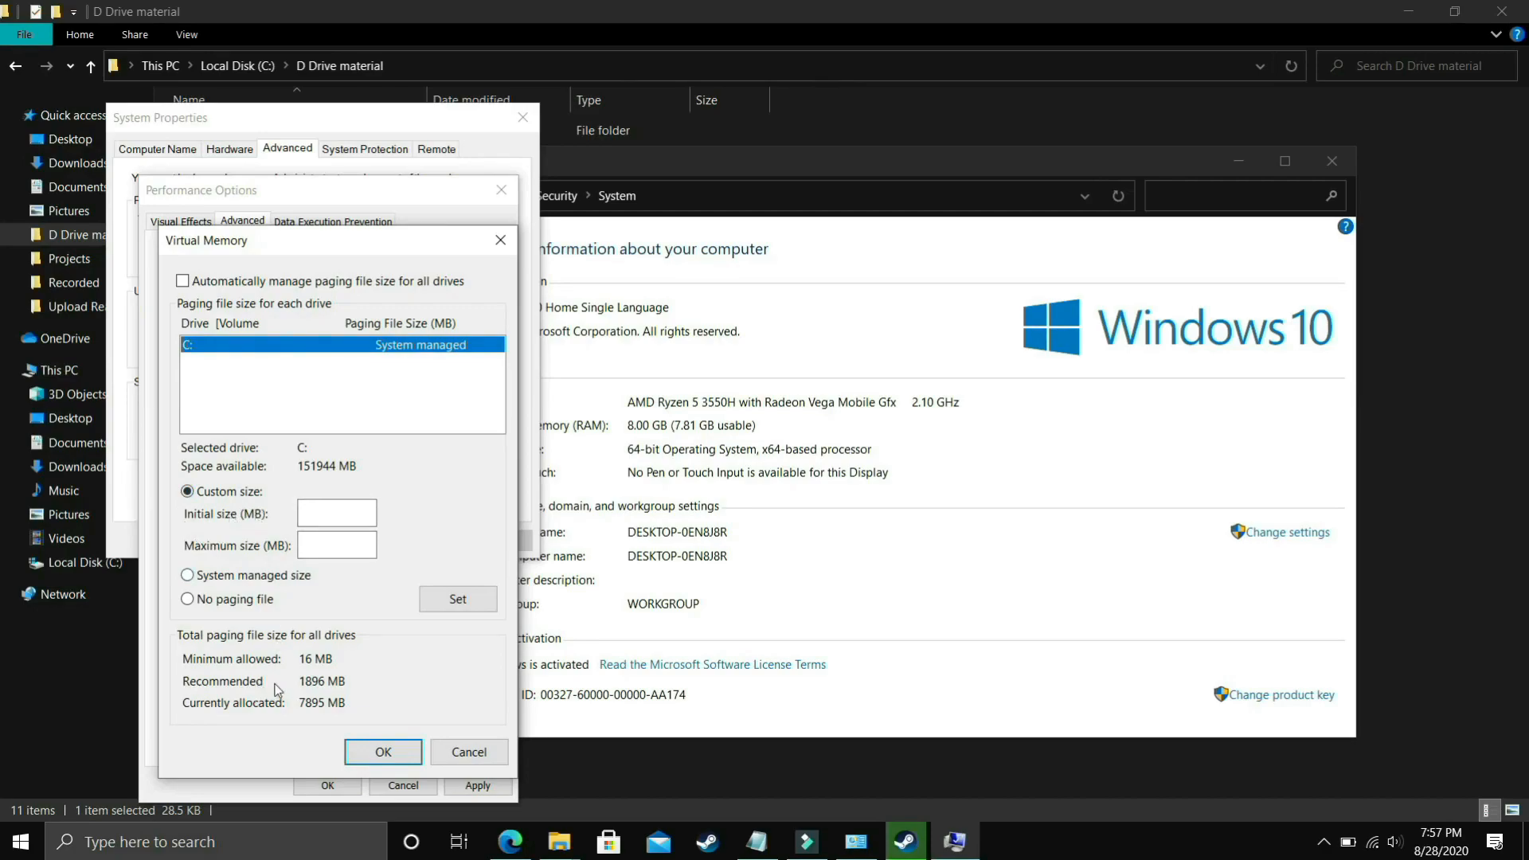
pyautogui.moveTo(296, 698)
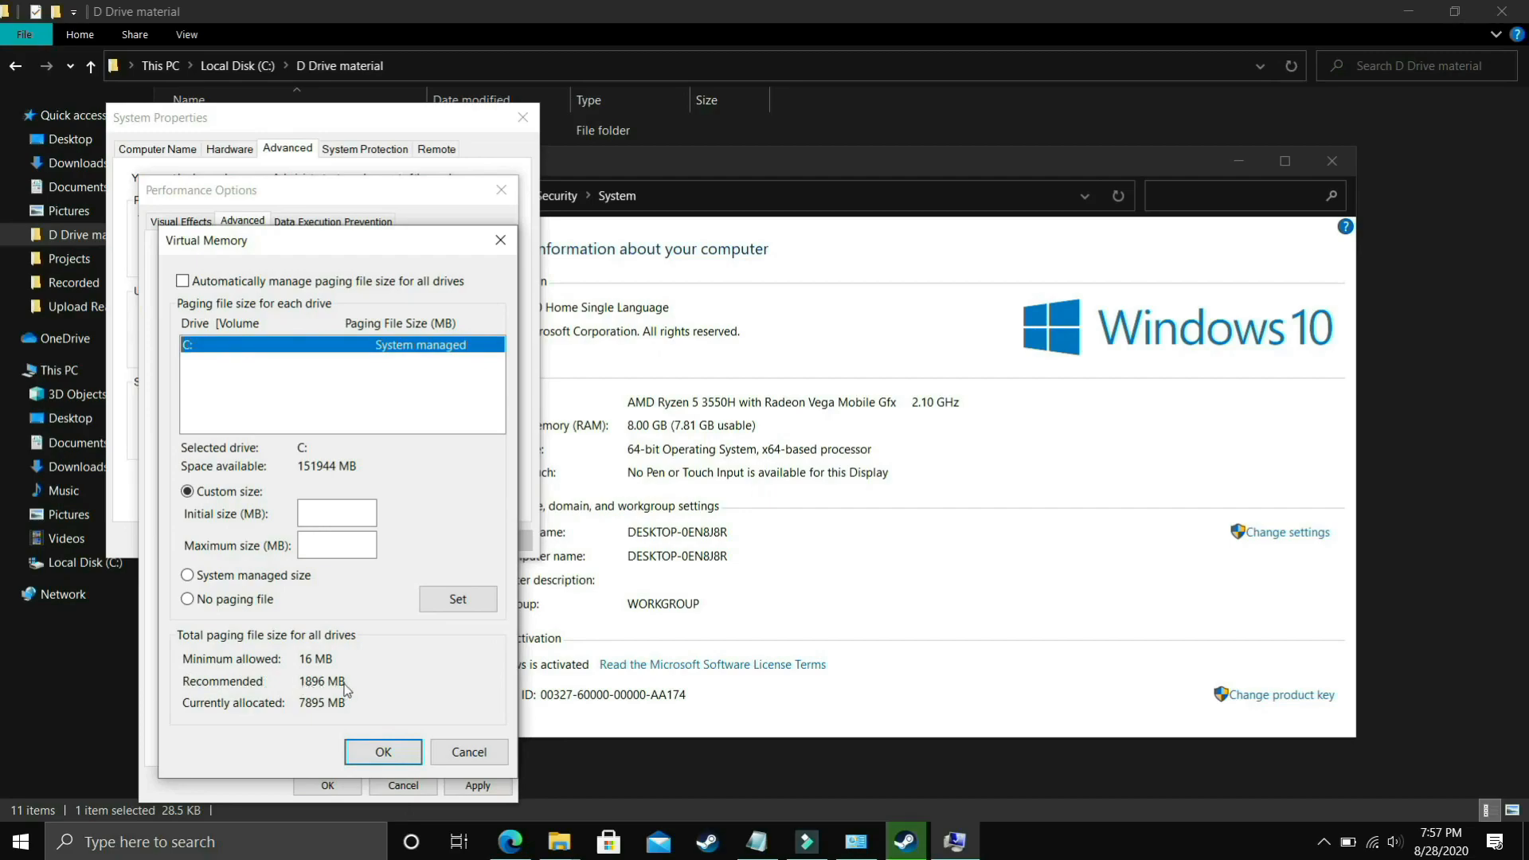
pyautogui.click(336, 512)
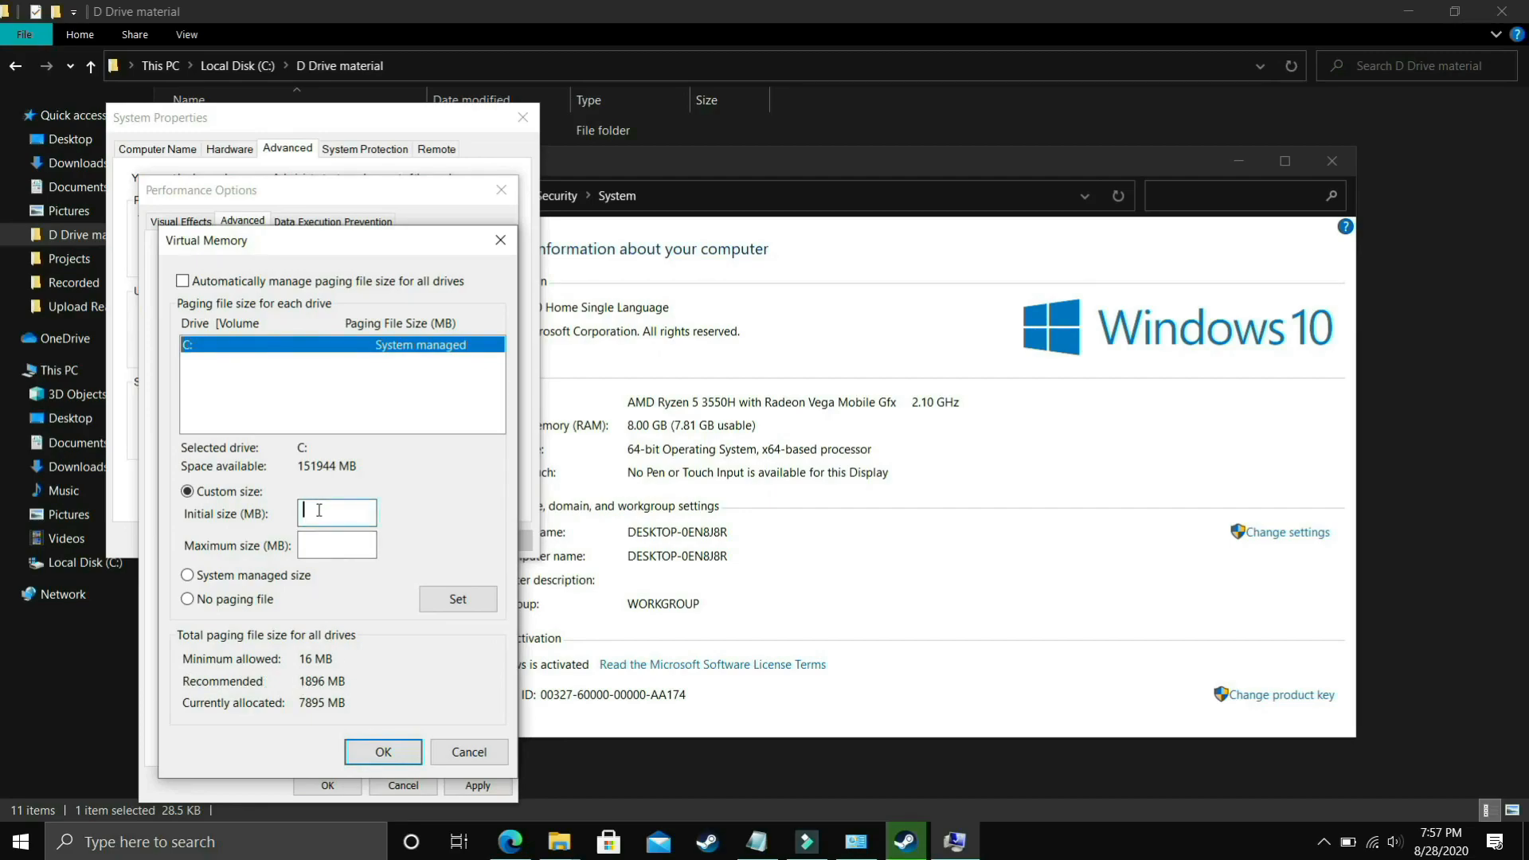
pyautogui.write('1896')
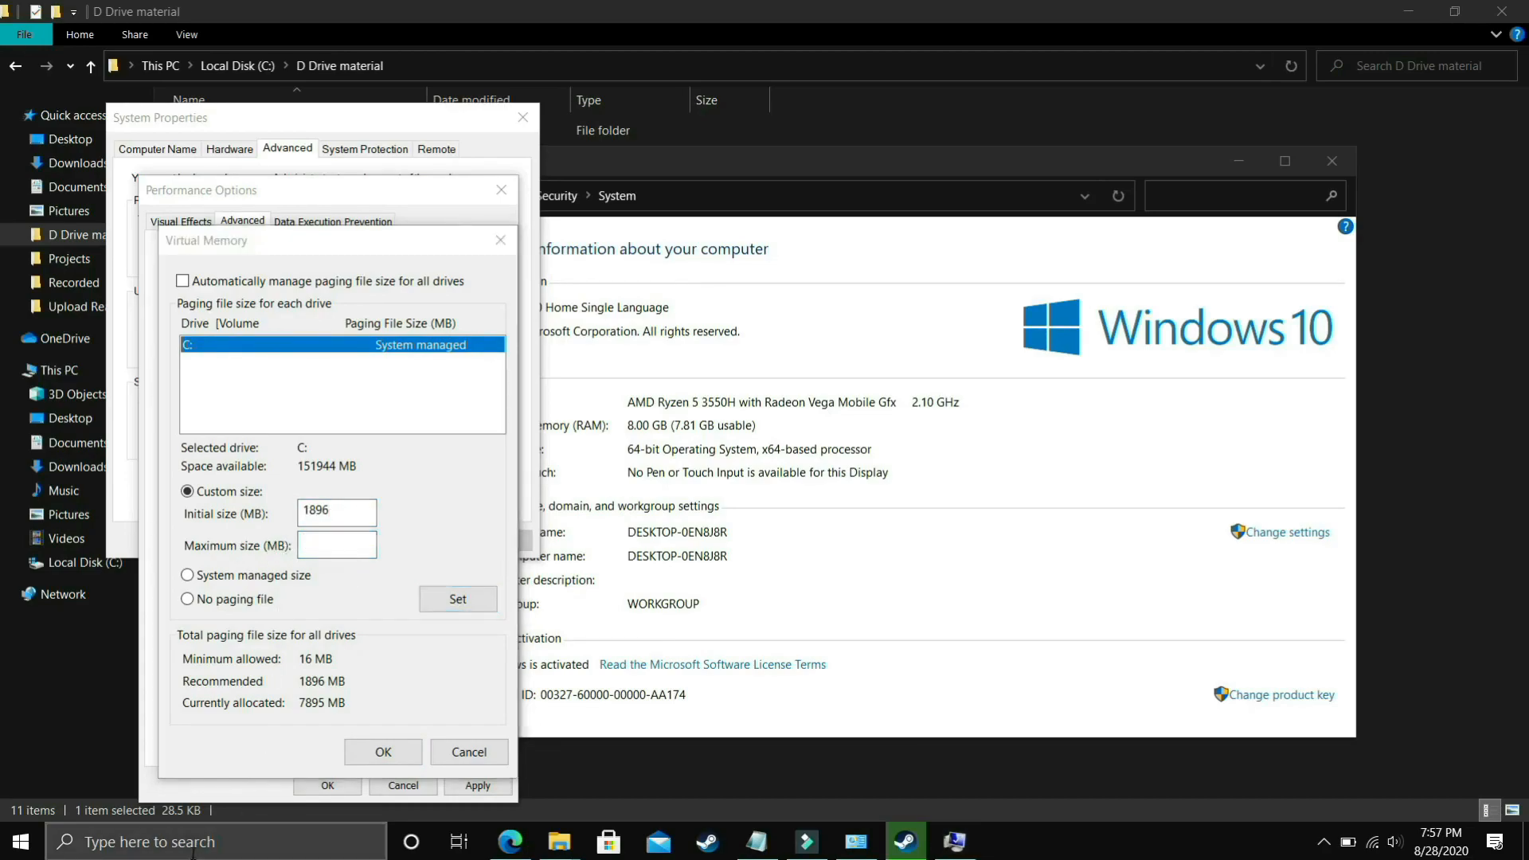
pyautogui.write('ca')
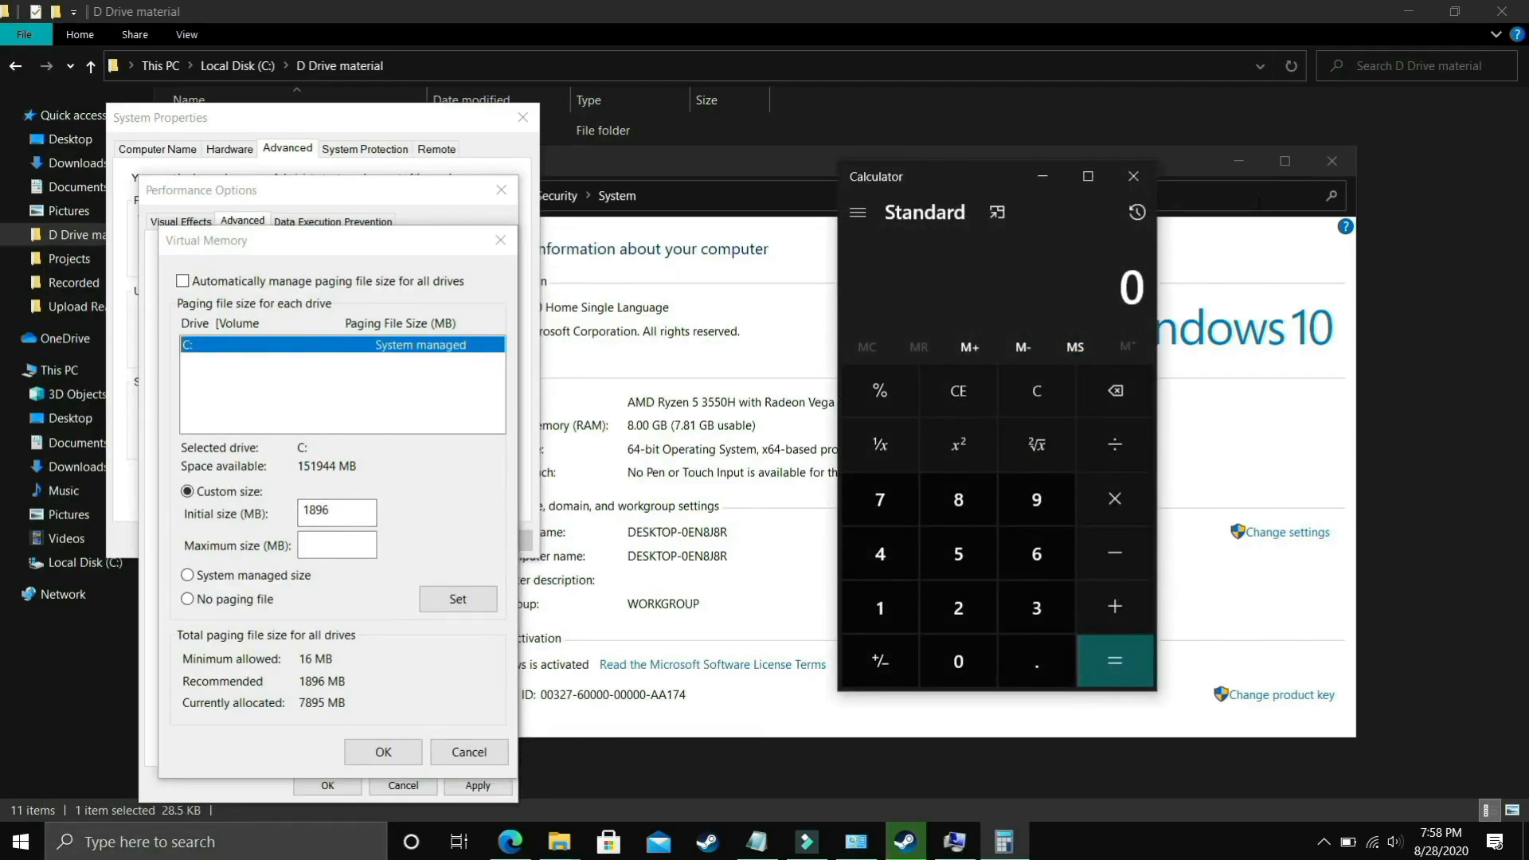
# - Calculate 8 × 1024 and enter 8192 as C:'s maximum paging file size
pyautogui.click(956, 498)
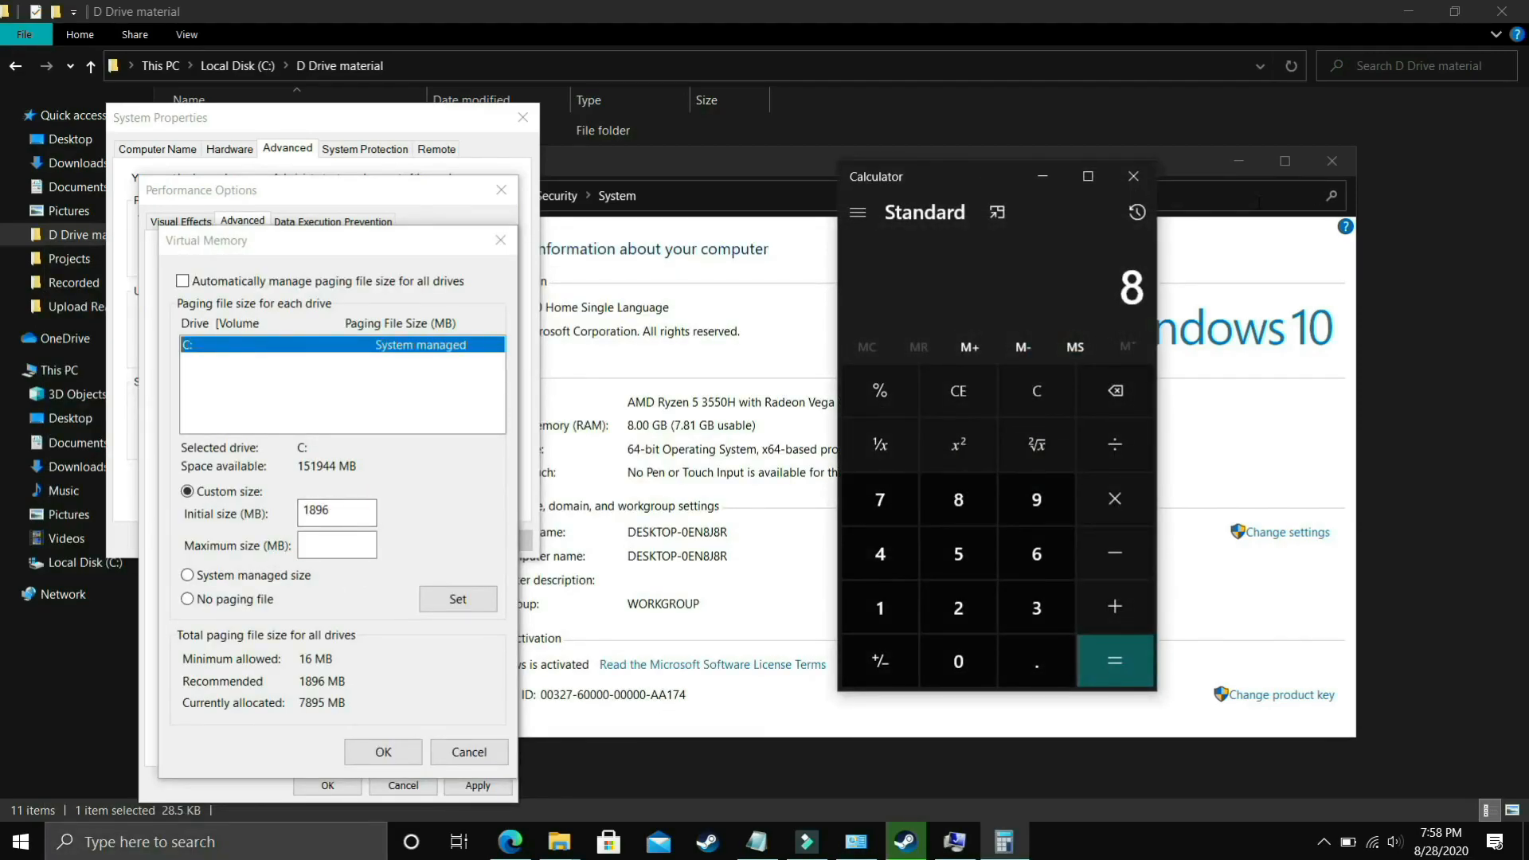
pyautogui.click(878, 607)
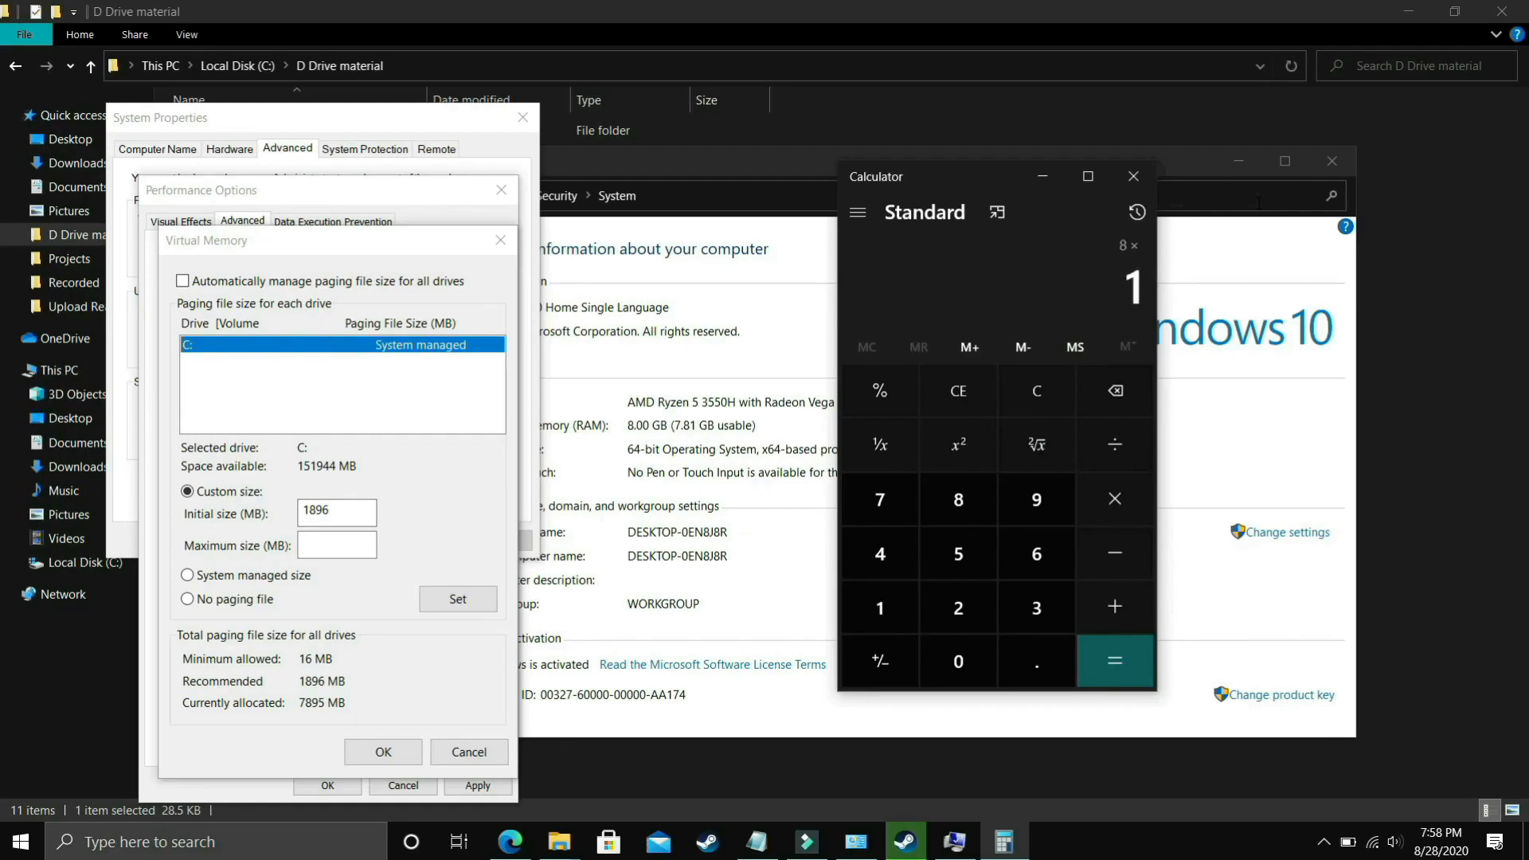
pyautogui.click(1114, 660)
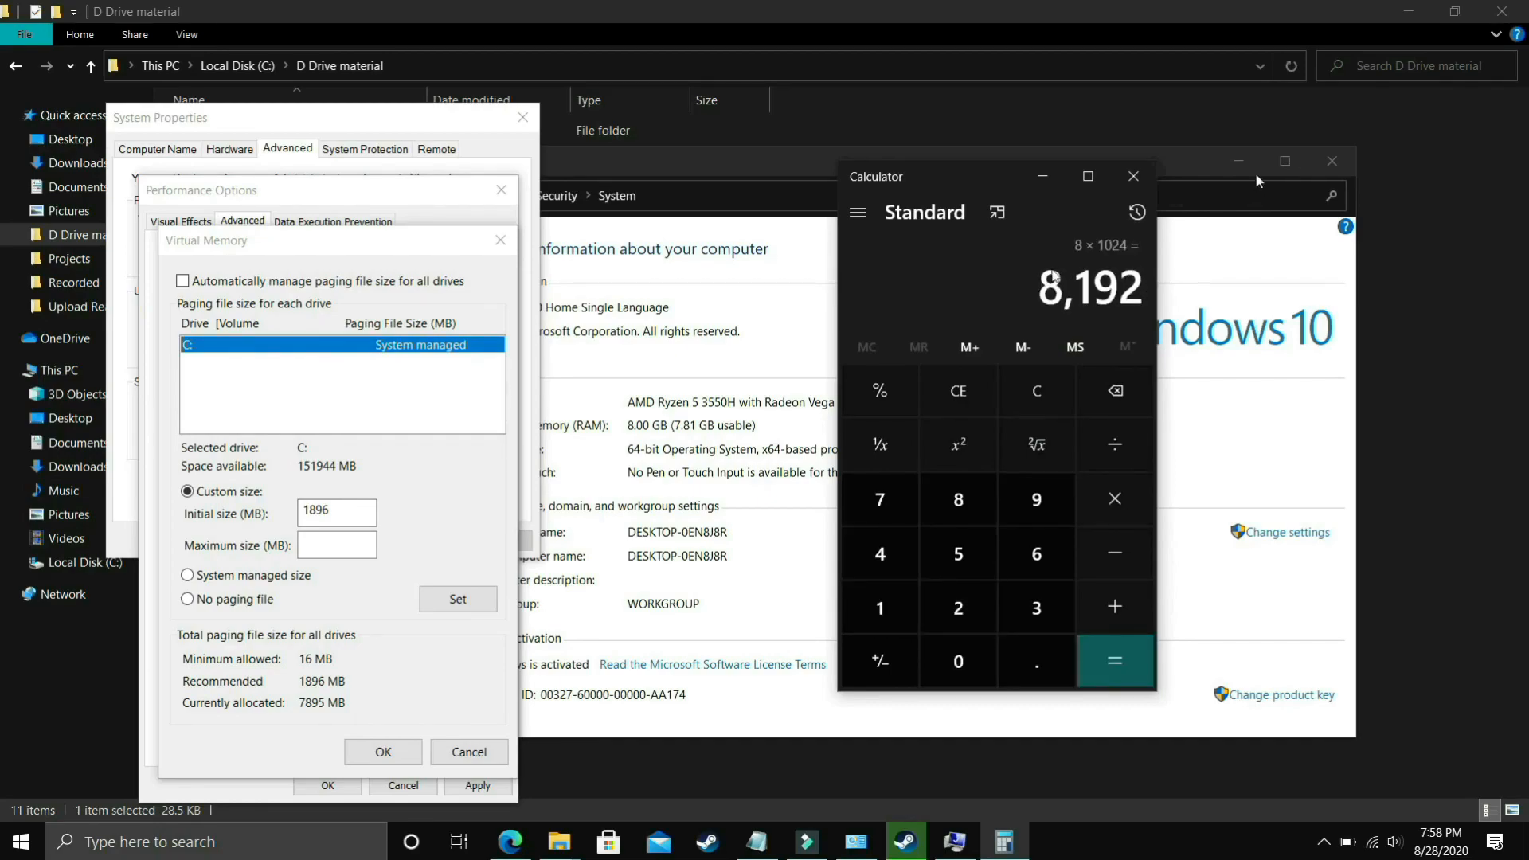
pyautogui.click(336, 543)
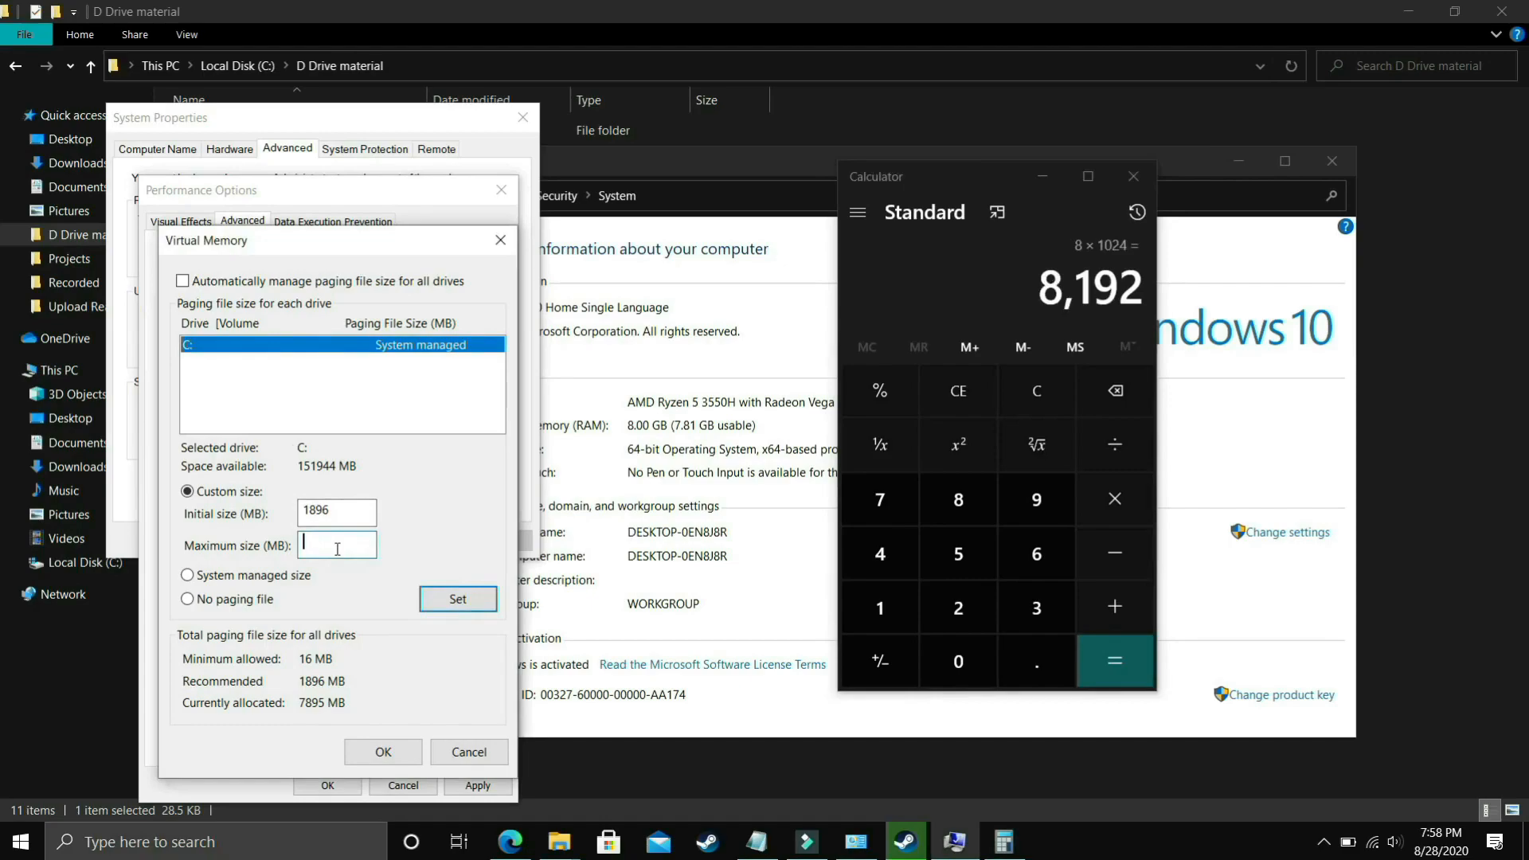
pyautogui.write('8192')
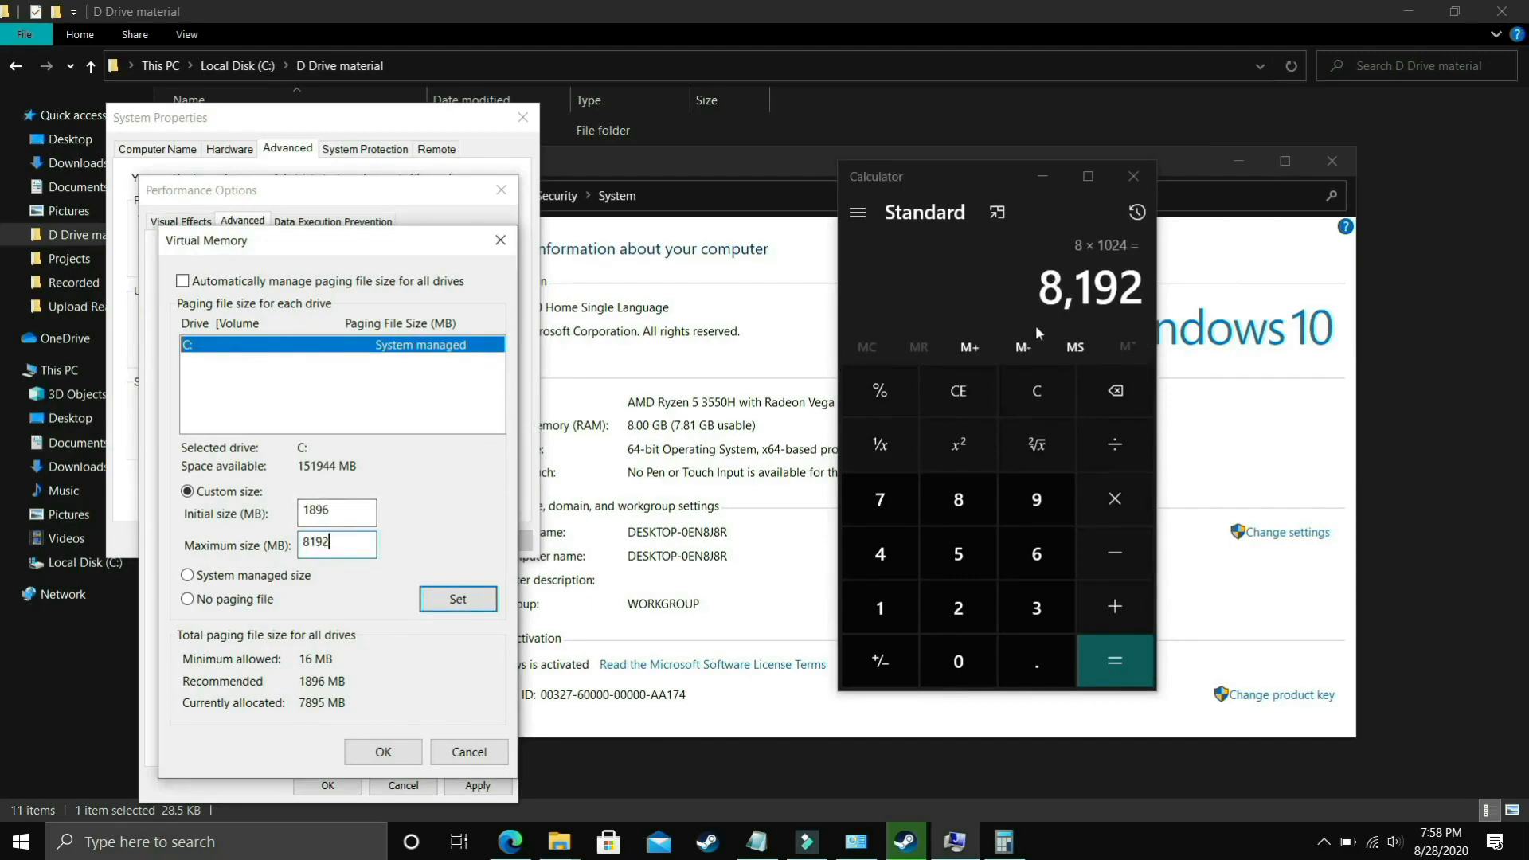
# - Use Calculator to convert 16 GB and 12 GB to megabytes
pyautogui.click(1037, 390)
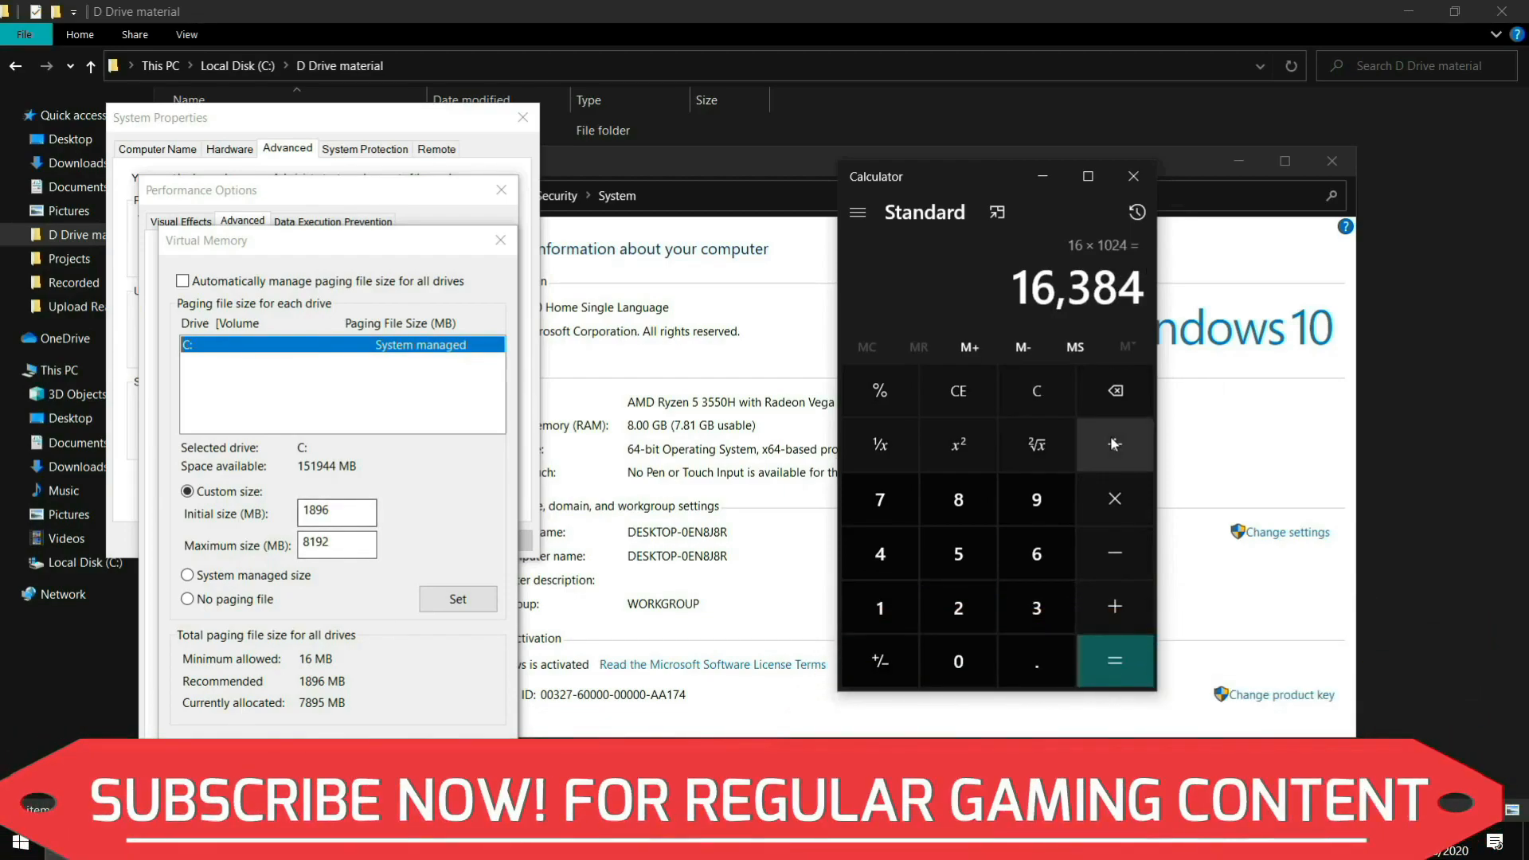
pyautogui.click(1035, 390)
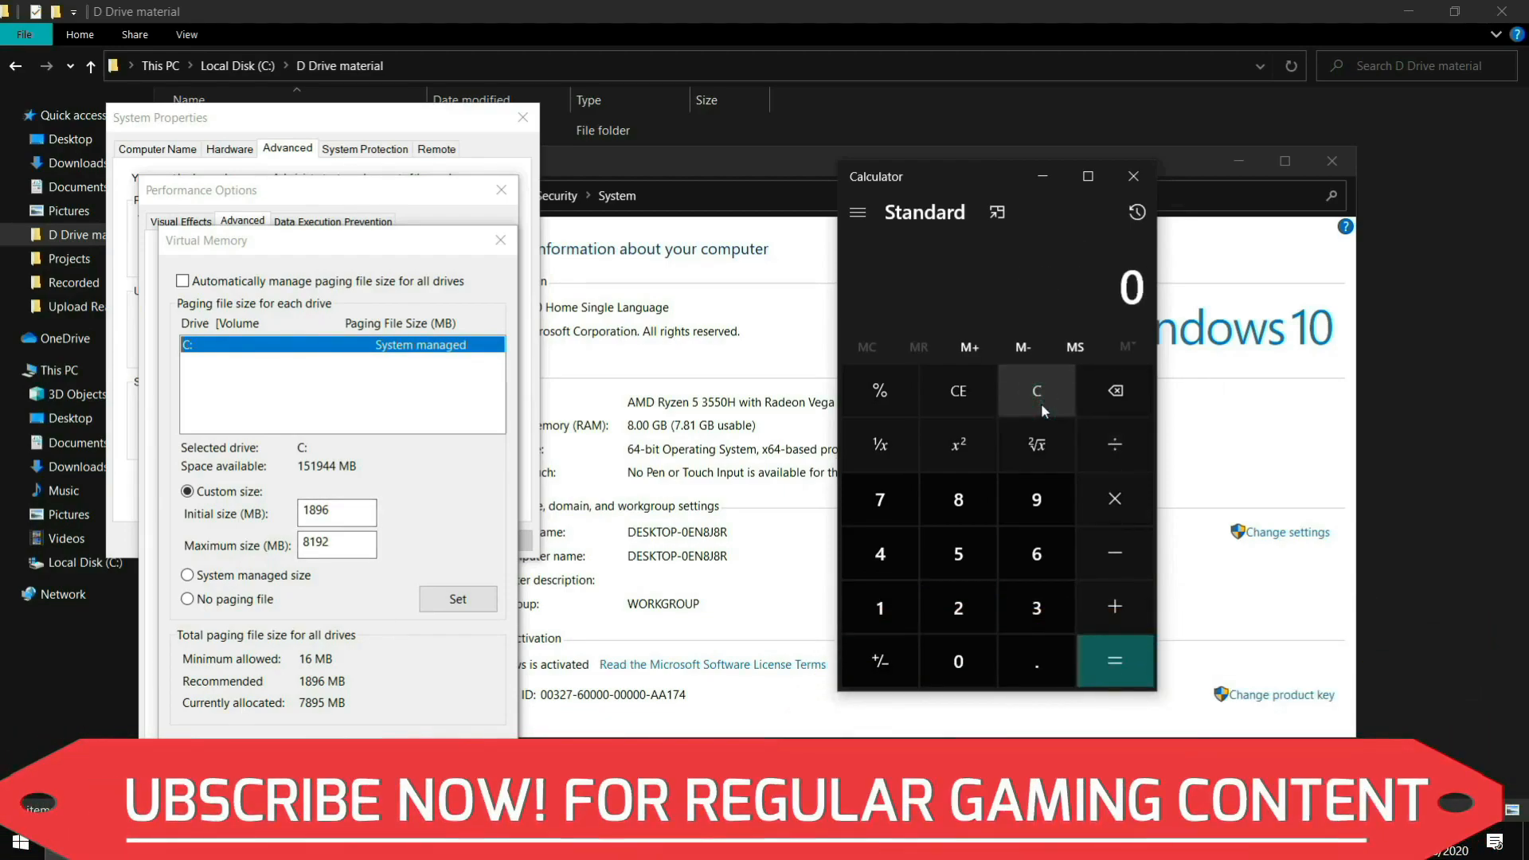
pyautogui.click(956, 607)
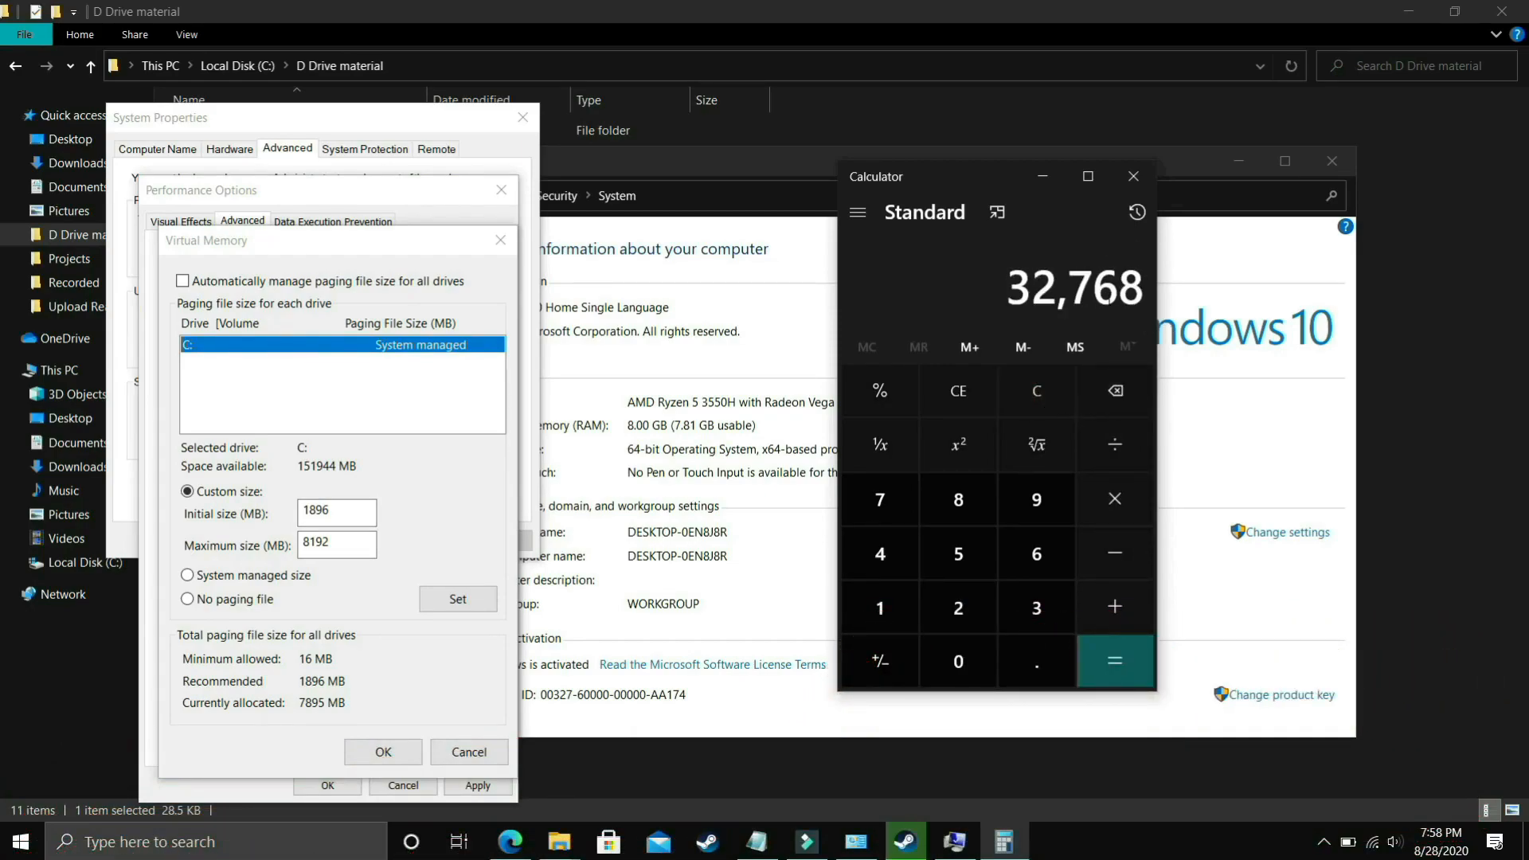
pyautogui.click(1035, 390)
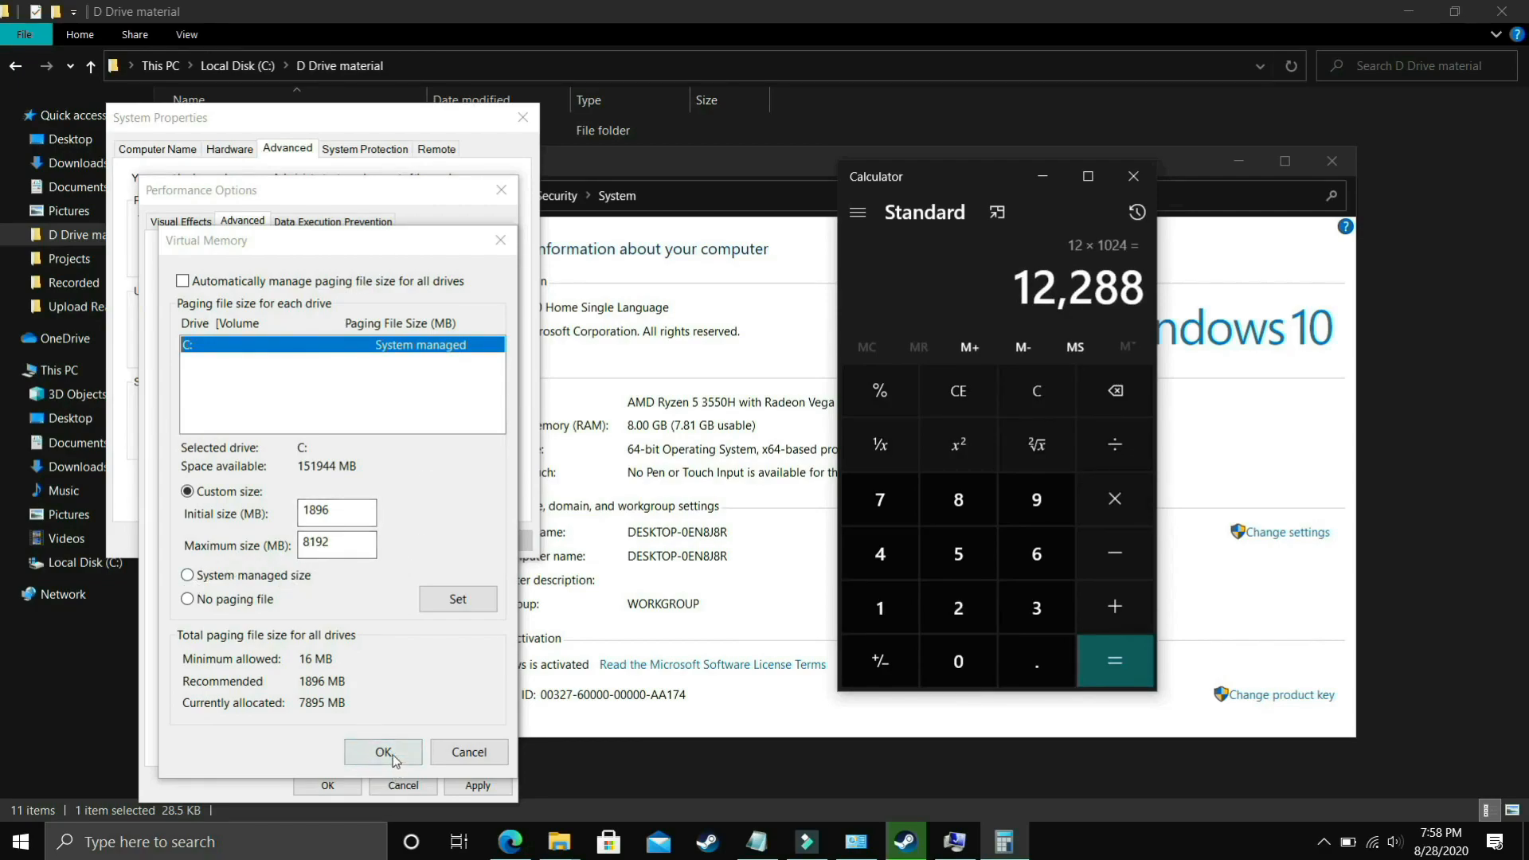
pyautogui.click(382, 751)
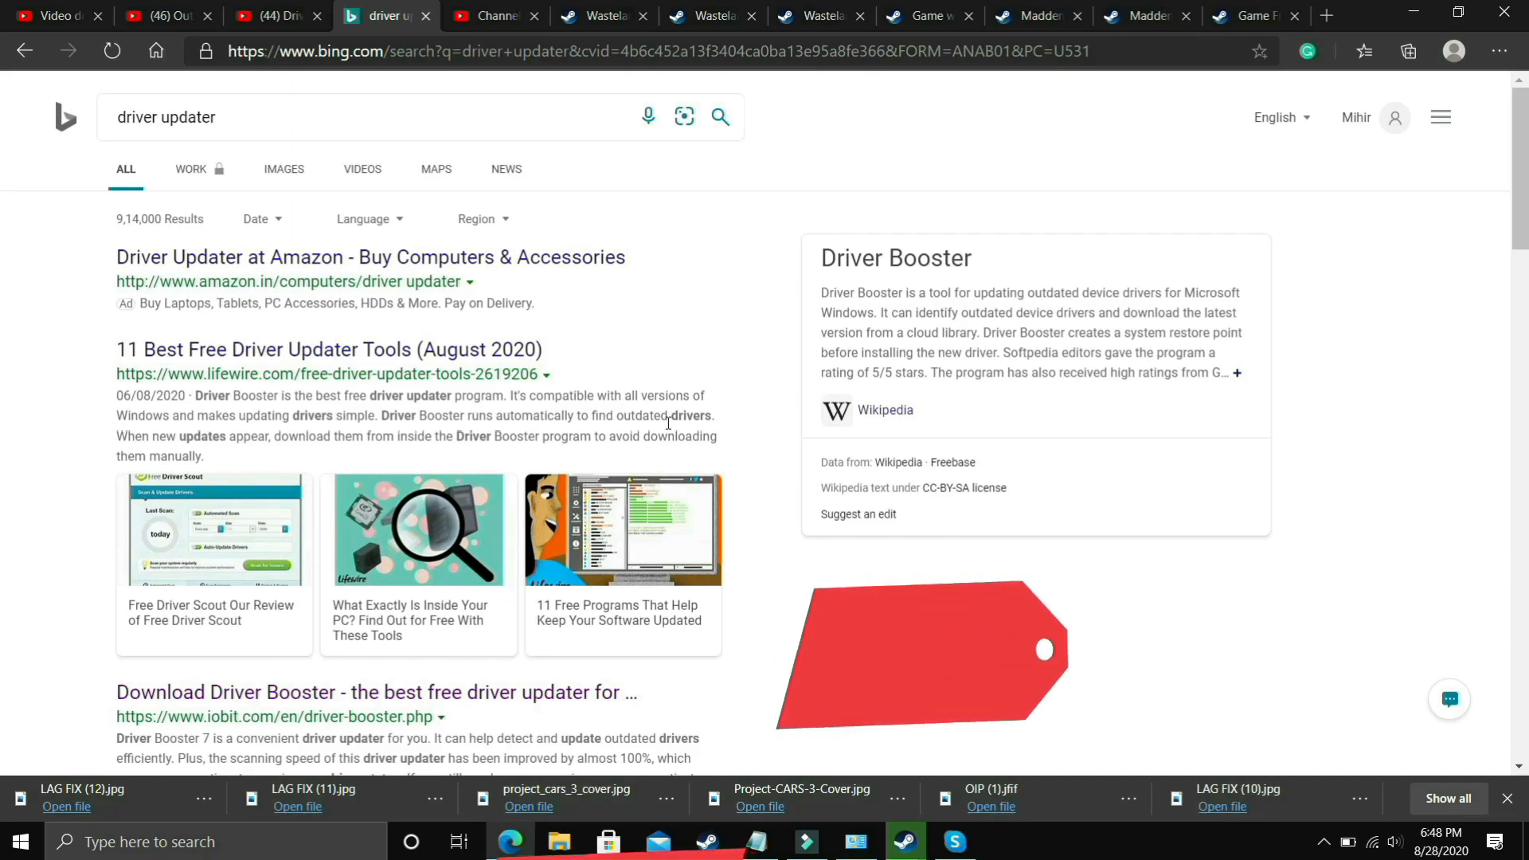
# - Switch to the YouTube video on Driver Booster 7
pyautogui.click(273, 16)
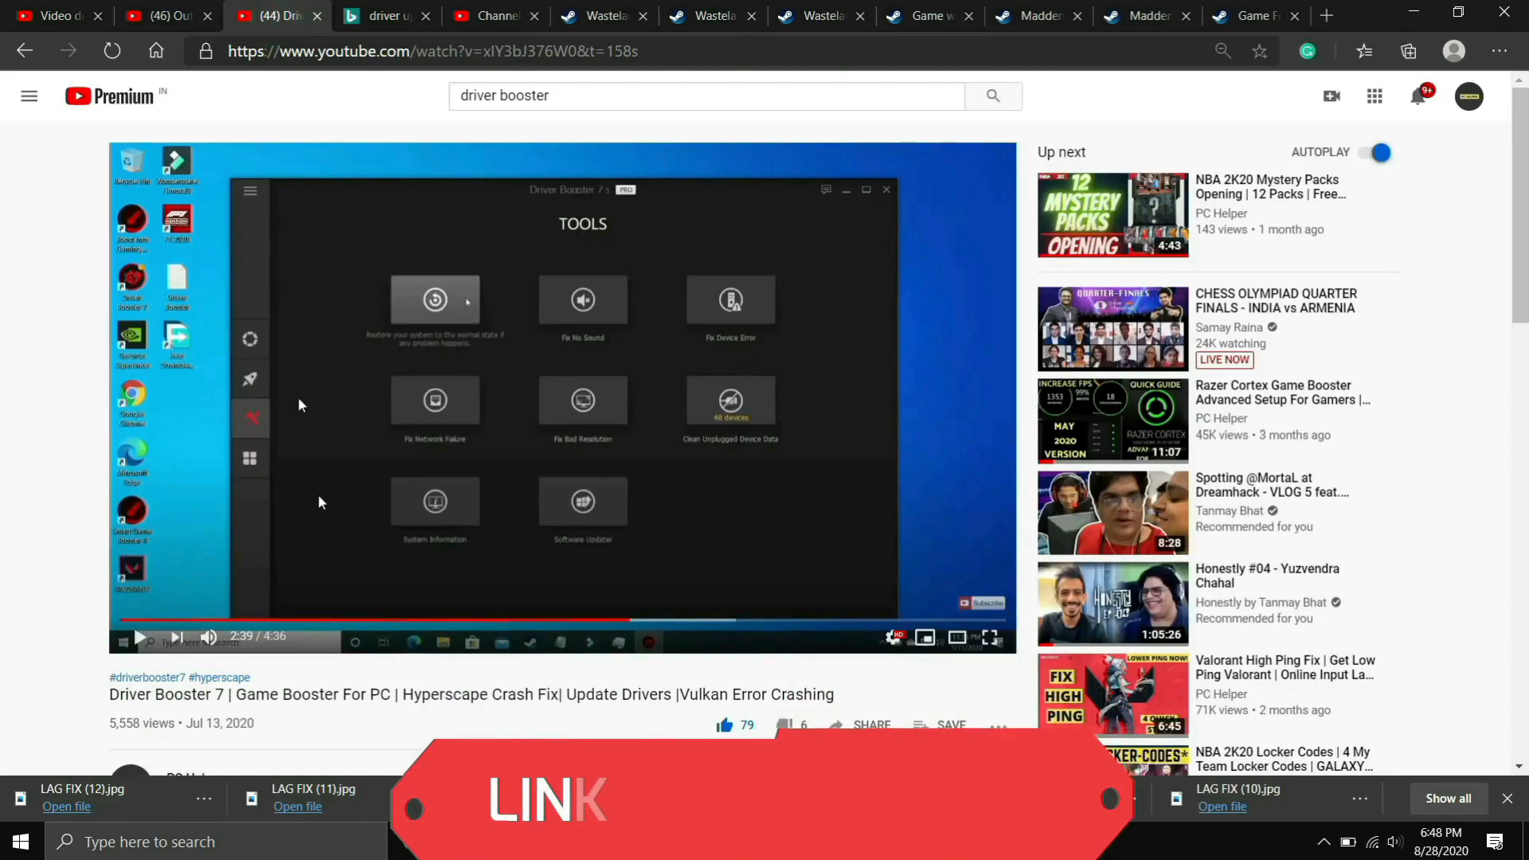
pyautogui.moveTo(327, 538)
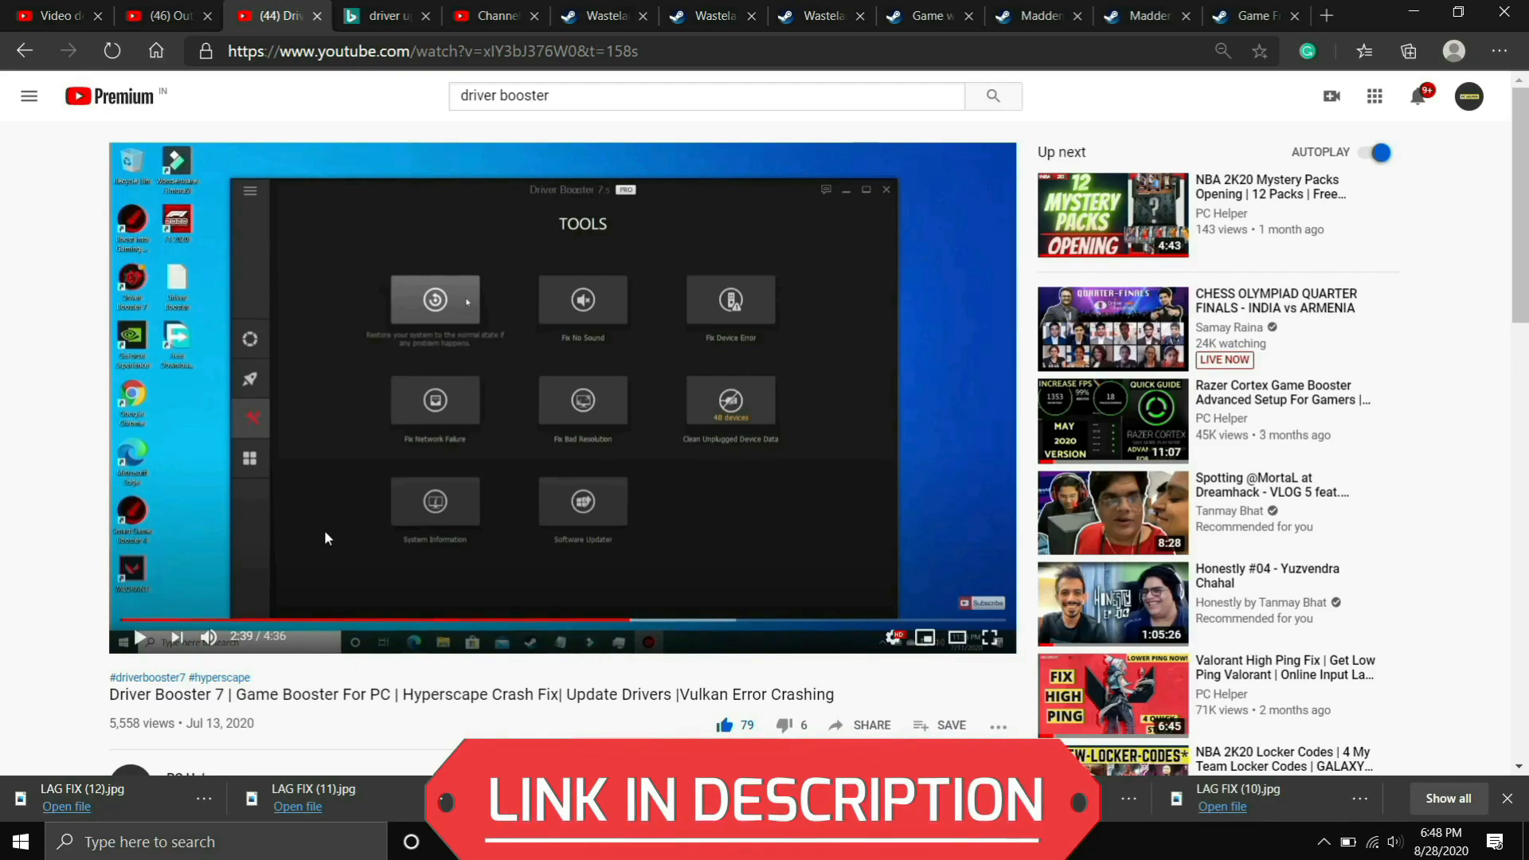
pyautogui.moveTo(622, 214)
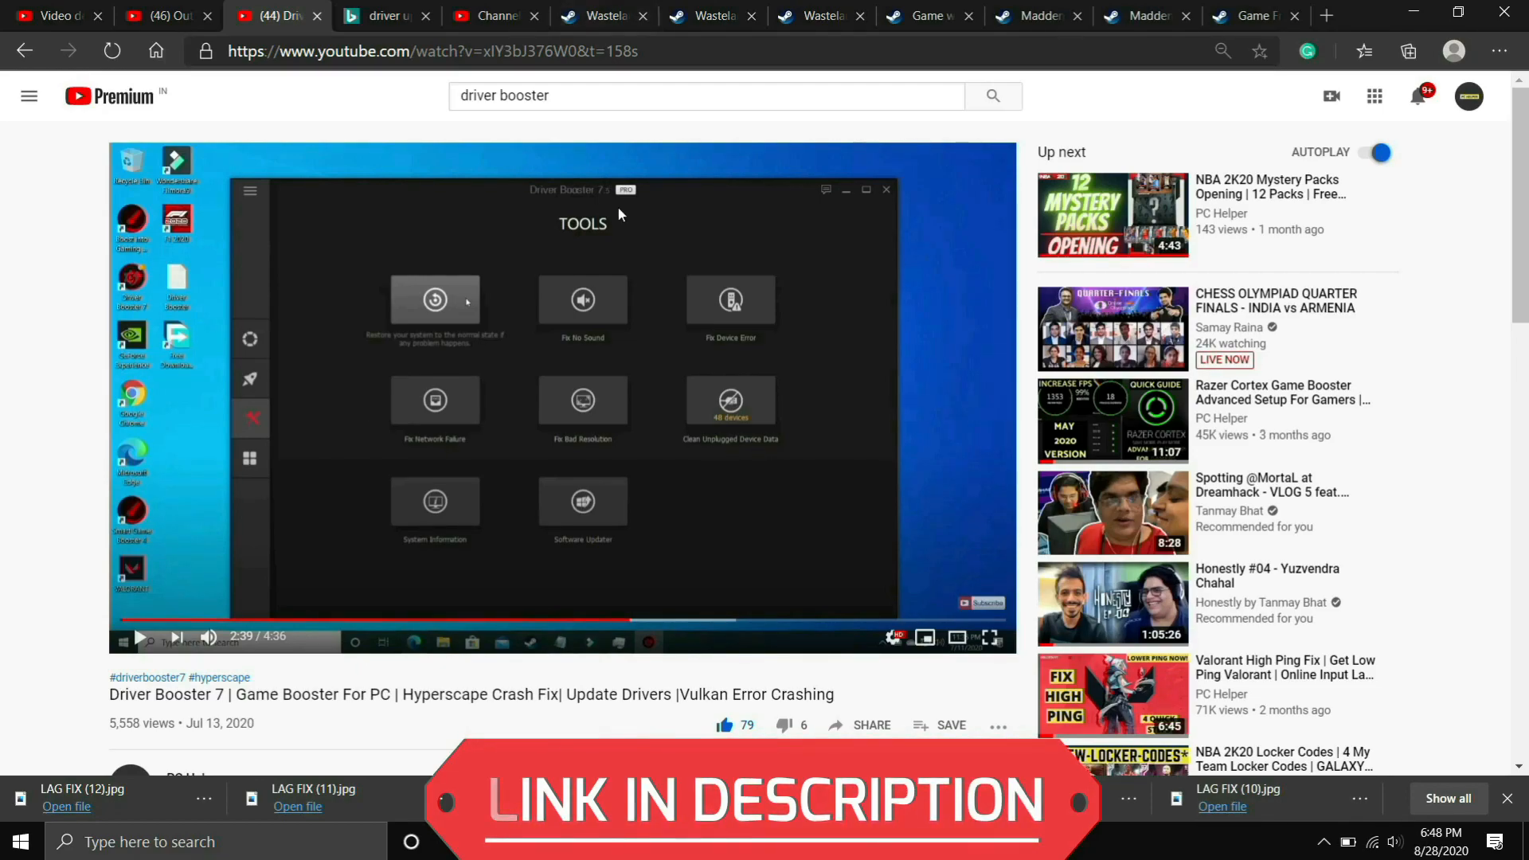